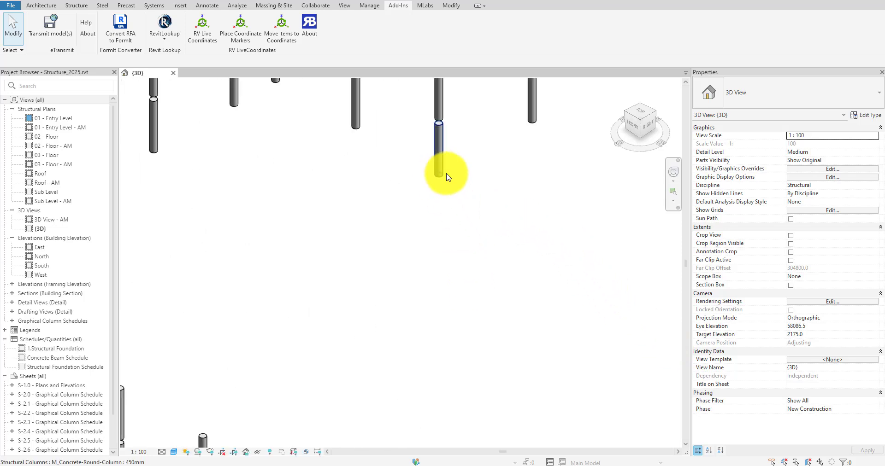
# Select a round concrete column and read its coordinates X 28651.2, Y 45313.6 in Properties.
pyautogui.click(440, 167)
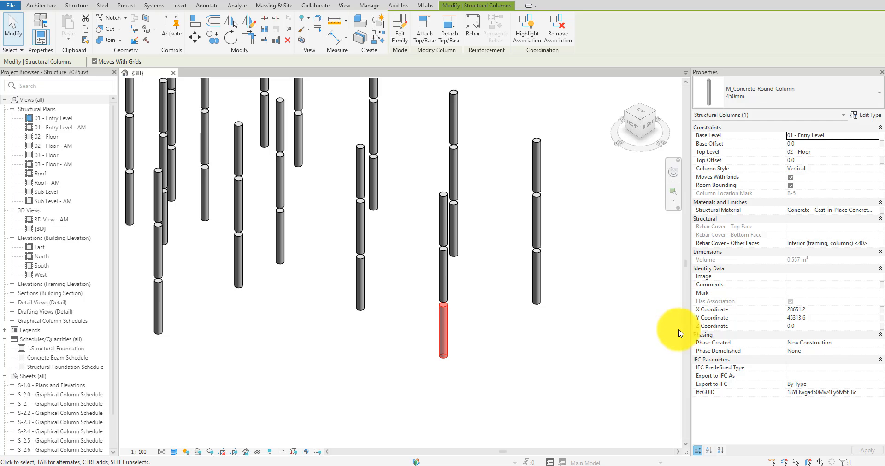
pyautogui.moveTo(823, 315)
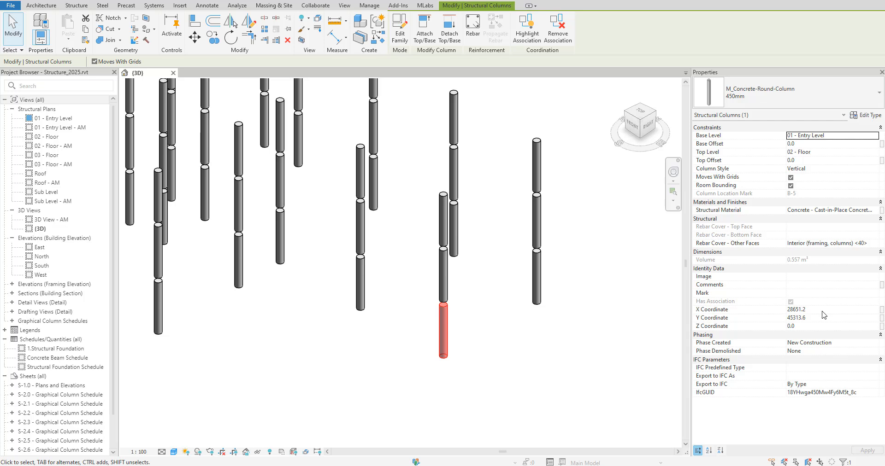
pyautogui.click(830, 326)
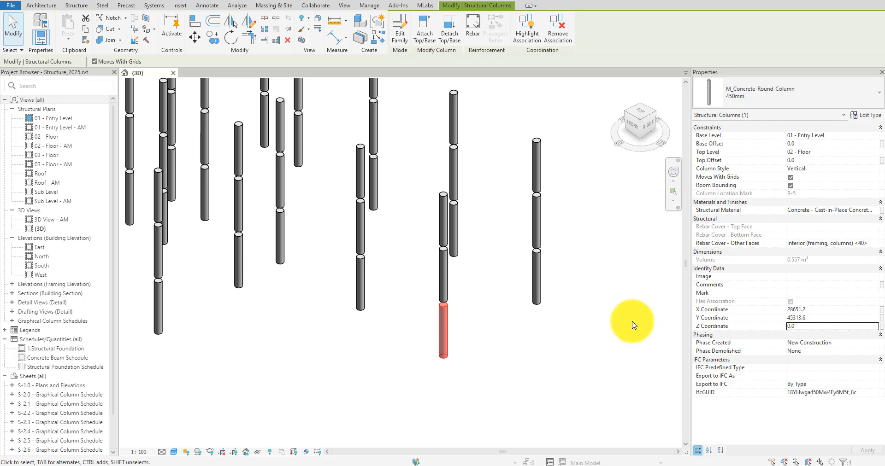
# In RV Live Coordinates, set Category to Structural Columns and Coordinate Base to Shared Coordinates.
pyautogui.click(398, 5)
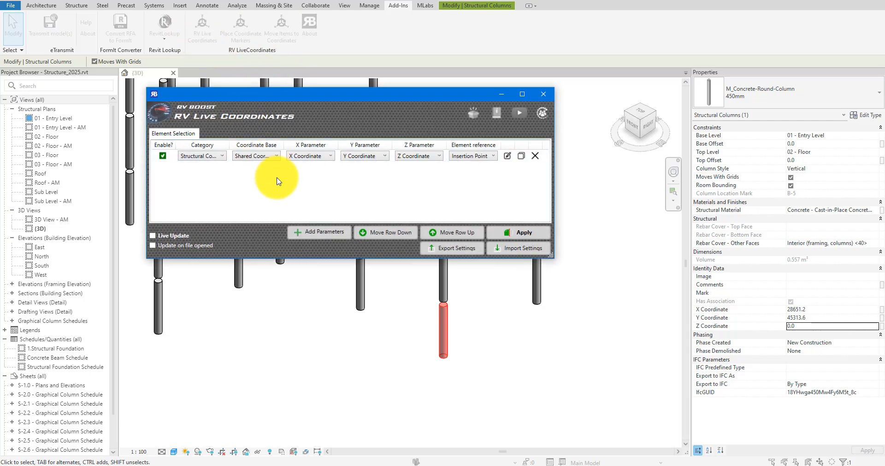
pyautogui.click(222, 156)
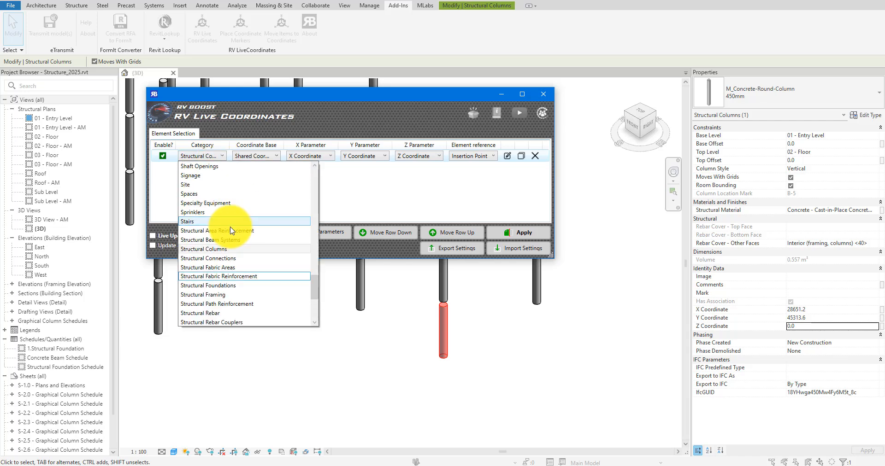
pyautogui.click(218, 249)
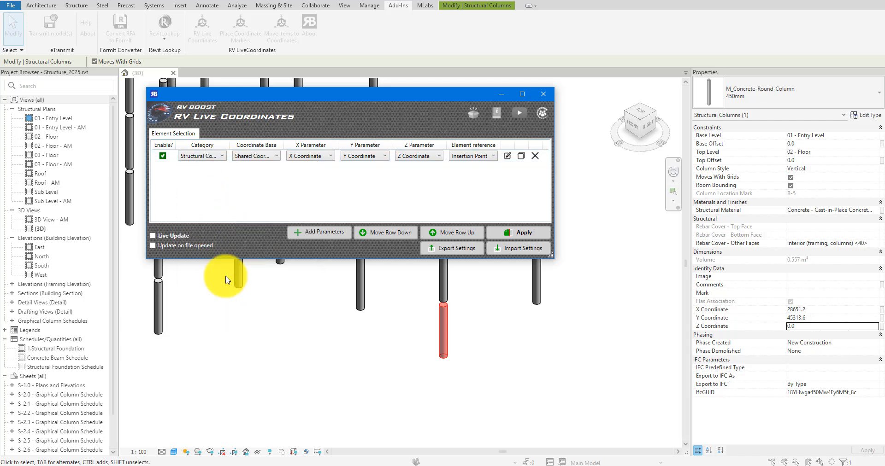
pyautogui.click(275, 156)
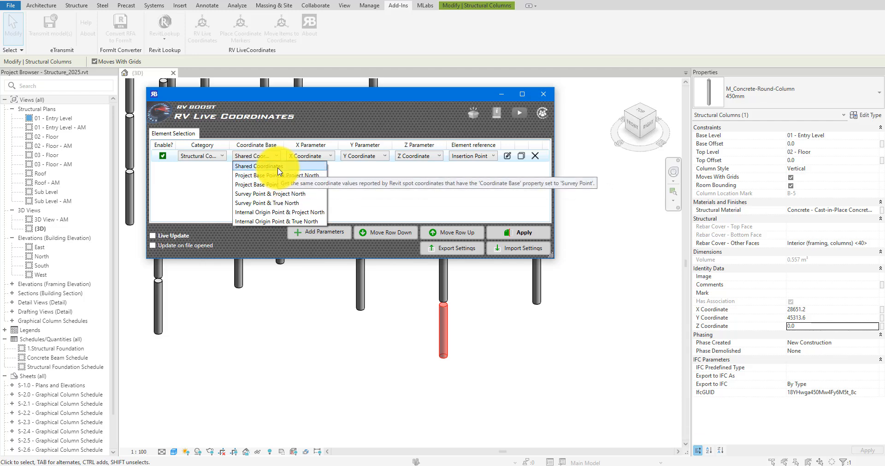
pyautogui.click(258, 165)
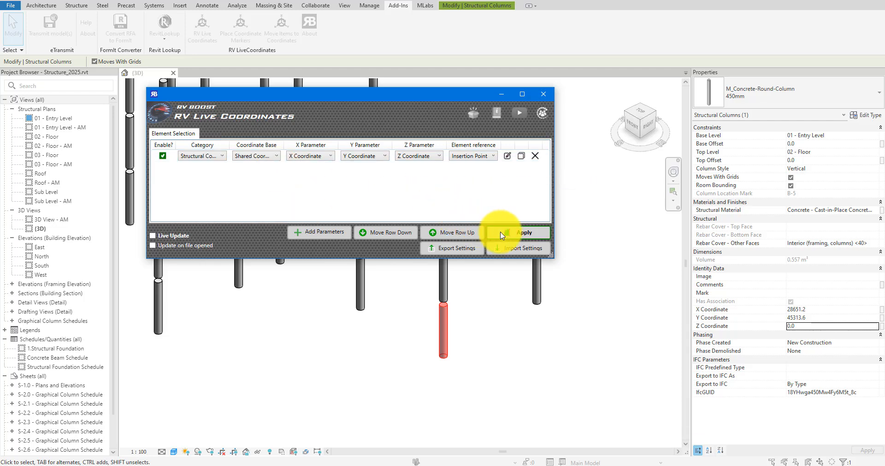
# Apply the update to all 203 structural columns and dismiss the results report.
pyautogui.click(523, 233)
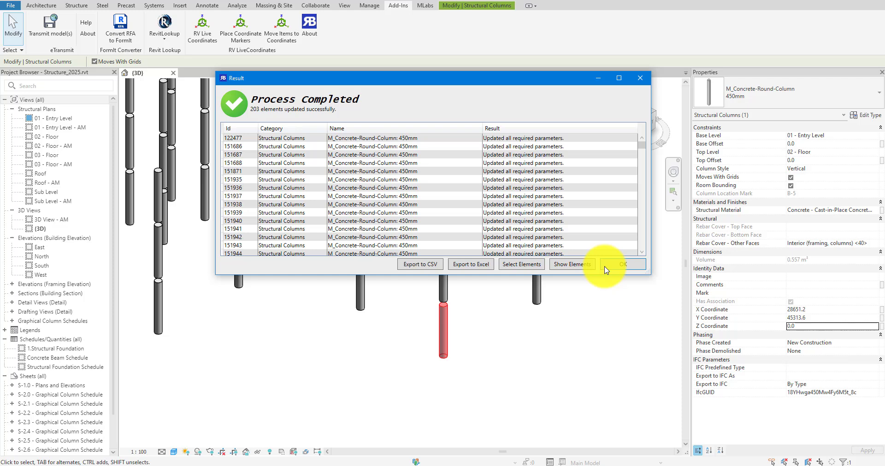
pyautogui.click(623, 264)
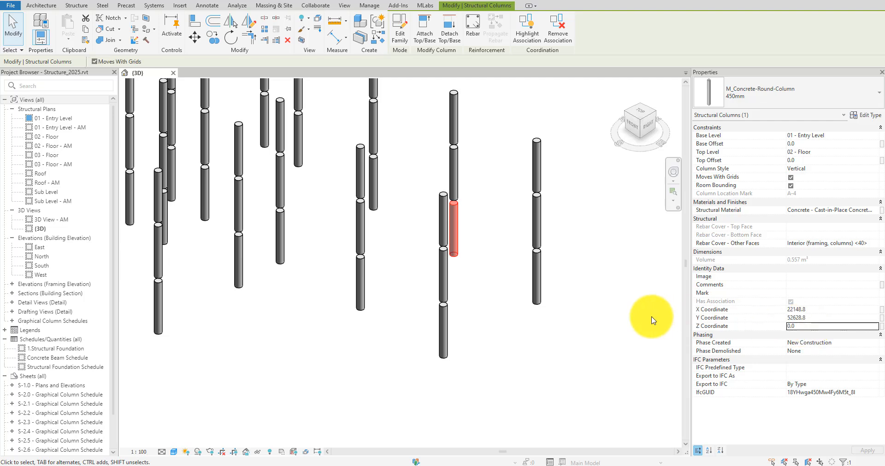
# In Visibility/Graphics, enable Site with Project Base Point and Survey Point for the 3D view.
pyautogui.rightClick(651, 317)
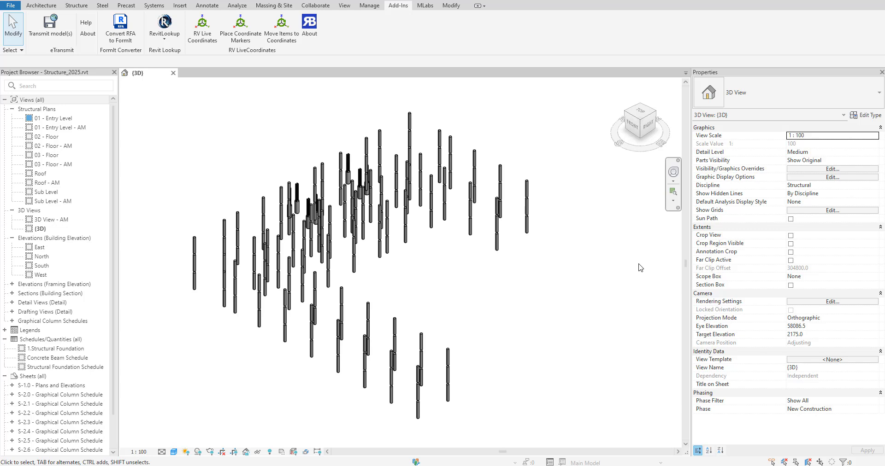
pyautogui.click(831, 169)
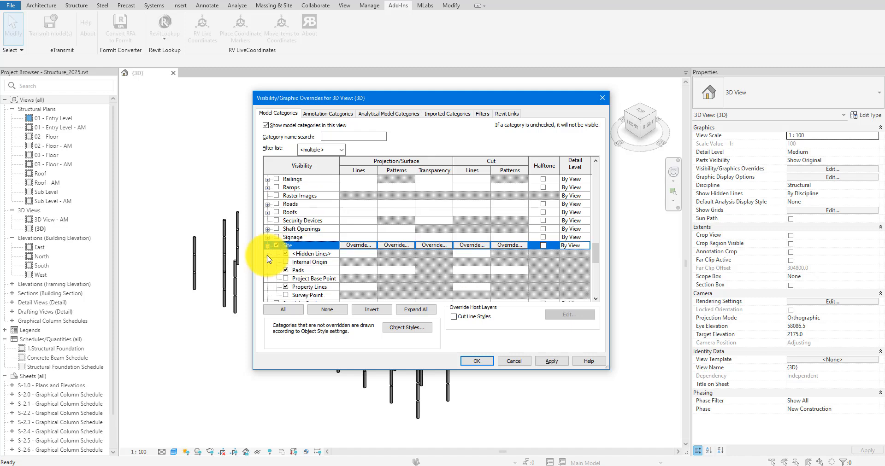
pyautogui.click(313, 279)
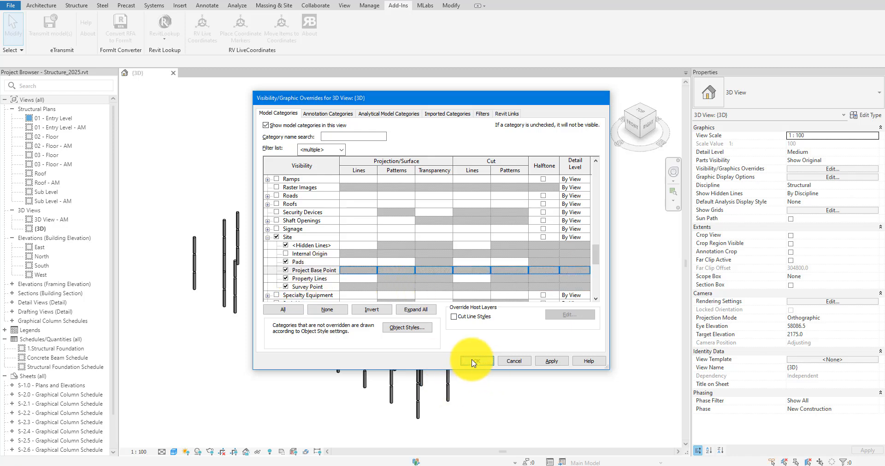
pyautogui.click(476, 362)
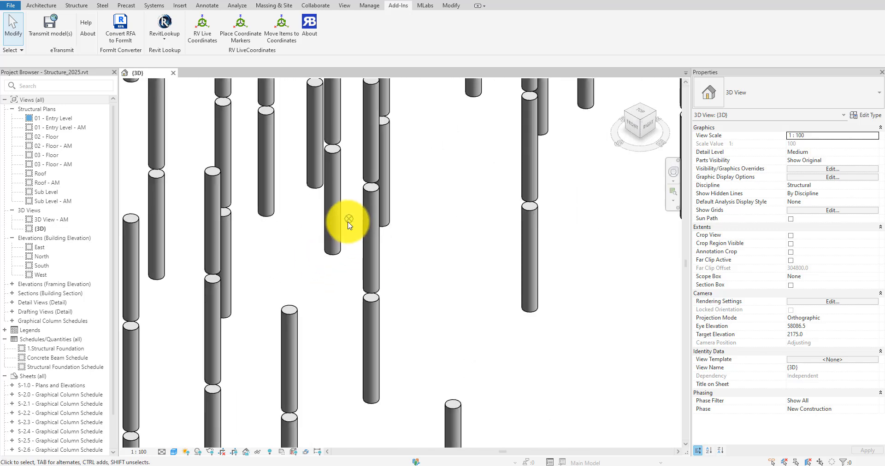
# Set the Project Base Point's N/S and E/W to a column's Y and X coordinate values.
pyautogui.click(348, 219)
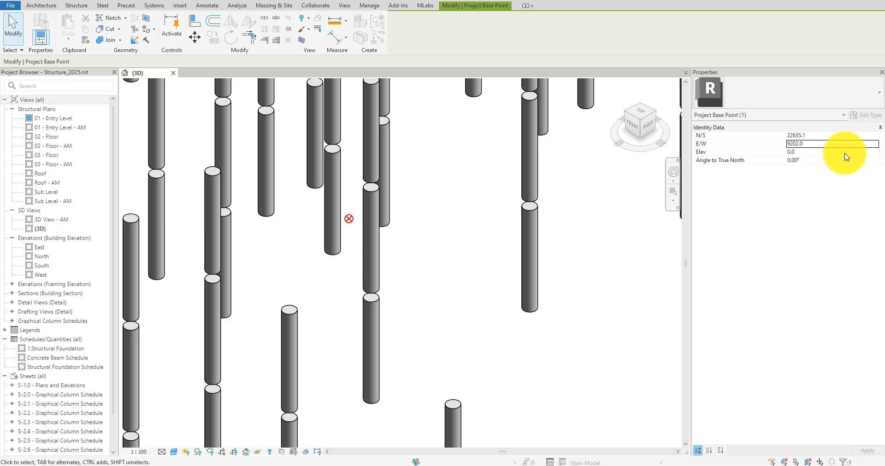
pyautogui.click(831, 152)
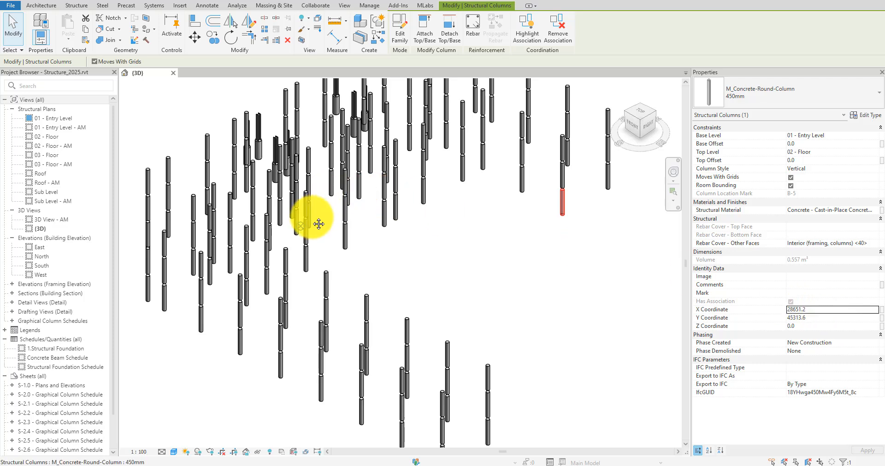
pyautogui.click(299, 229)
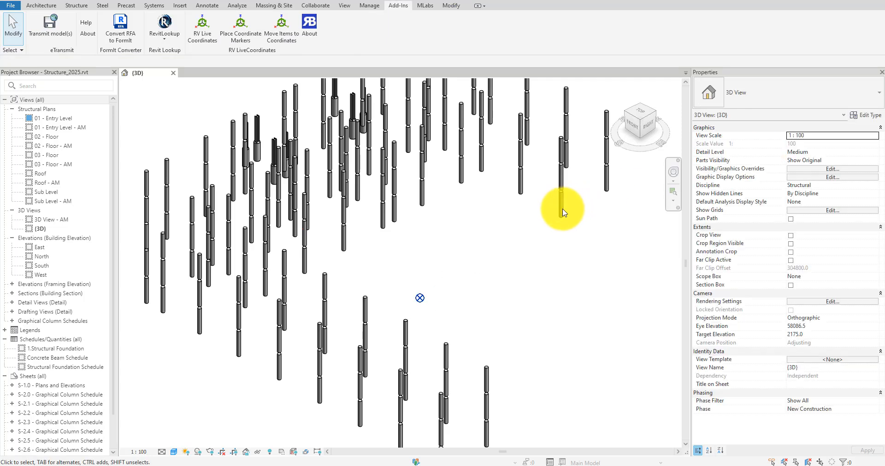
pyautogui.click(560, 199)
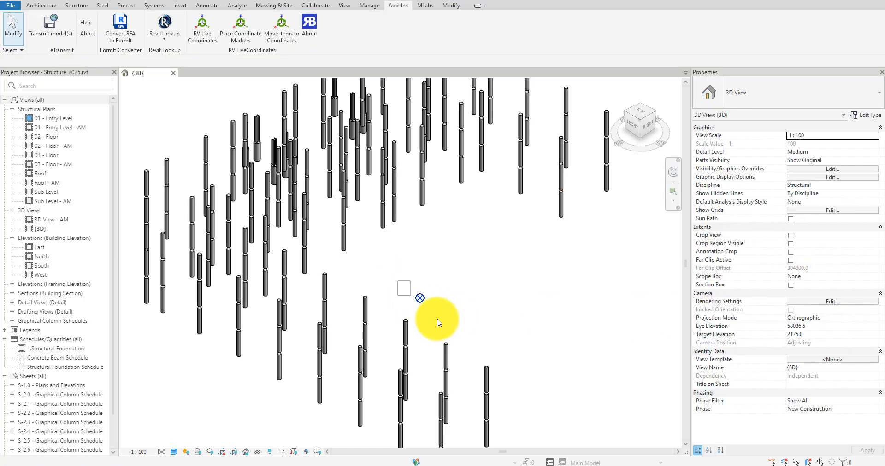
pyautogui.click(420, 297)
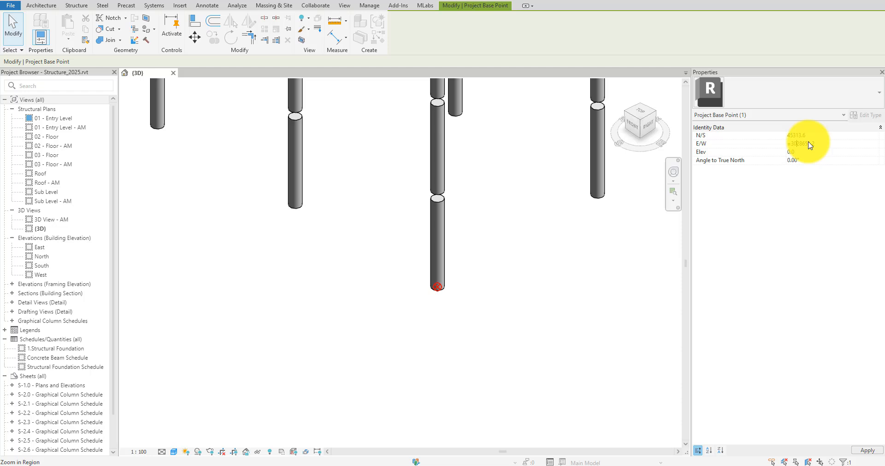
pyautogui.click(802, 144)
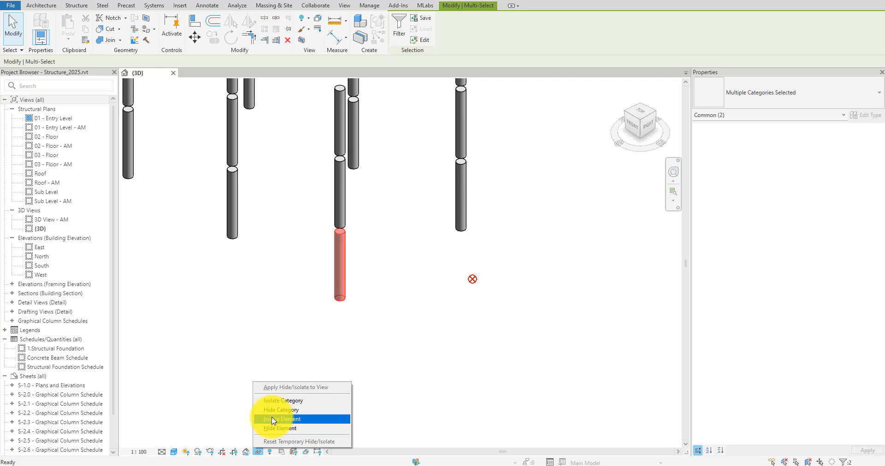
pyautogui.click(282, 420)
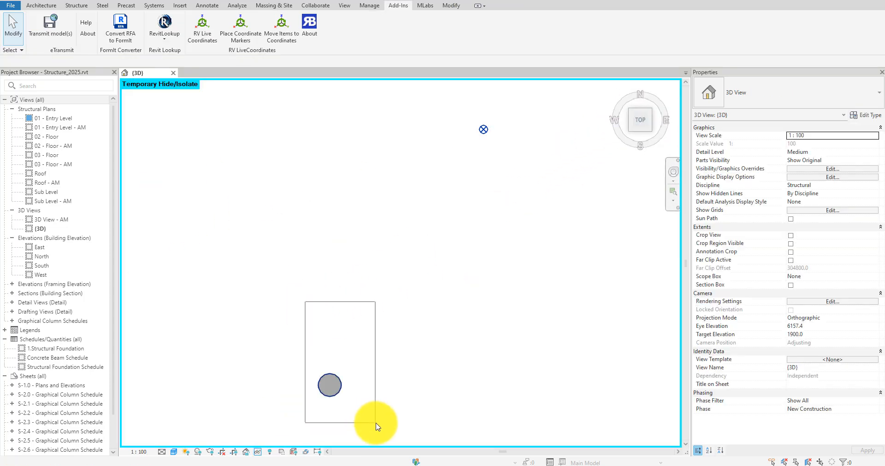
pyautogui.click(330, 385)
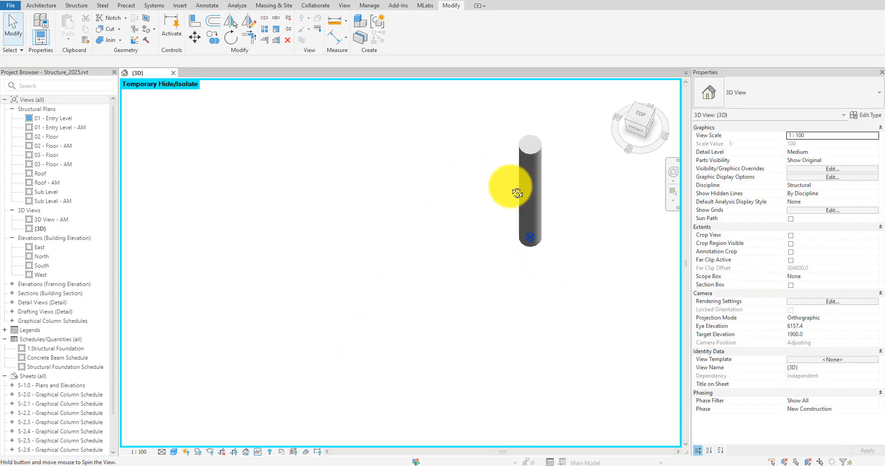
pyautogui.moveTo(513, 192); pyautogui.dragTo(237, 435)
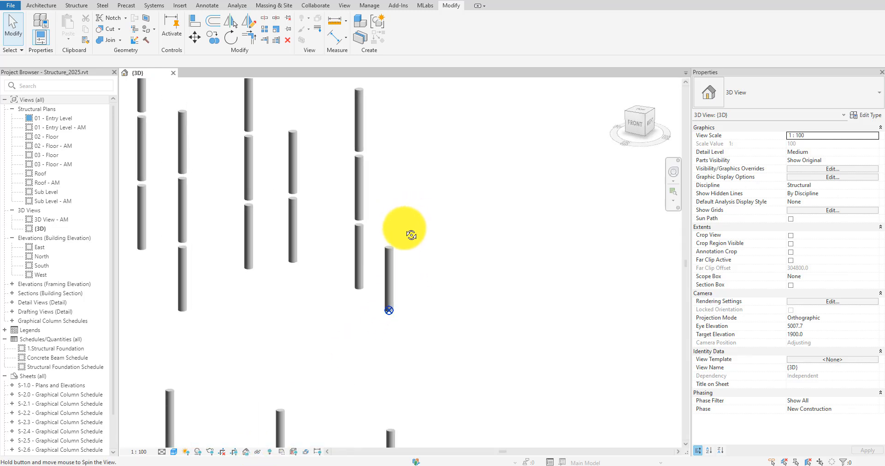
pyautogui.click(400, 5)
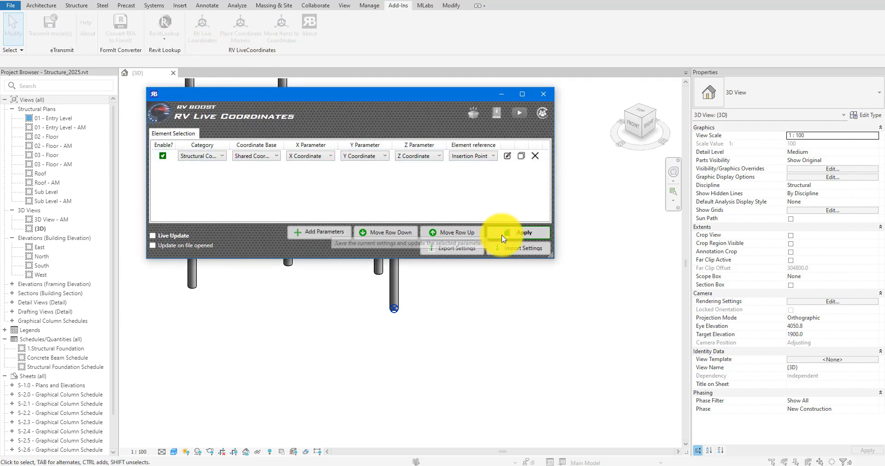
# Re-update 203 columns, confirm the base-point column reads X 31651.2, Y 50313.6, then edit the Dual Diagnostic Tripod family.
pyautogui.click(523, 233)
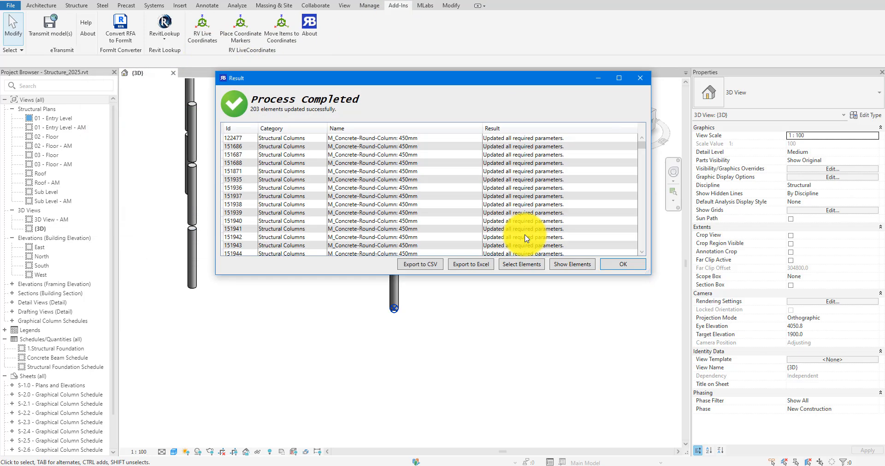
pyautogui.click(623, 264)
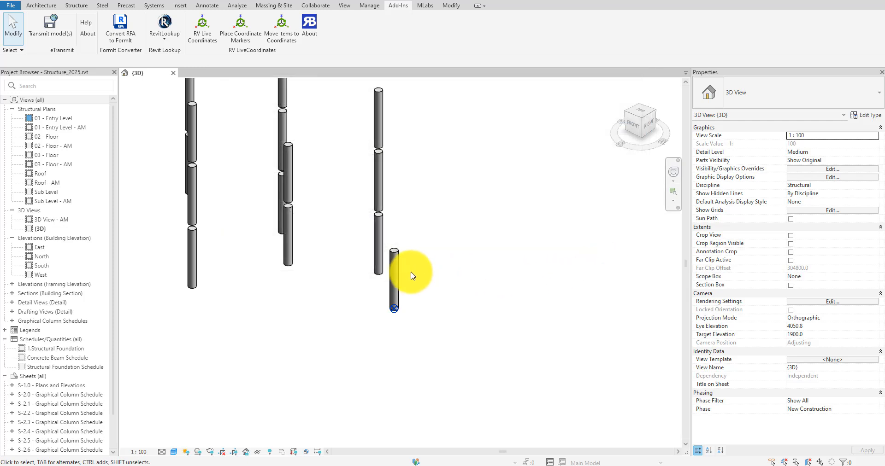
pyautogui.click(393, 280)
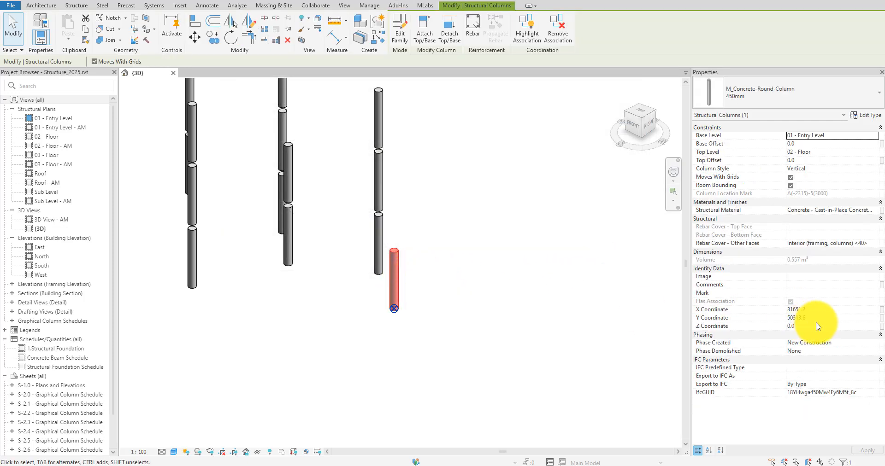
pyautogui.click(802, 318)
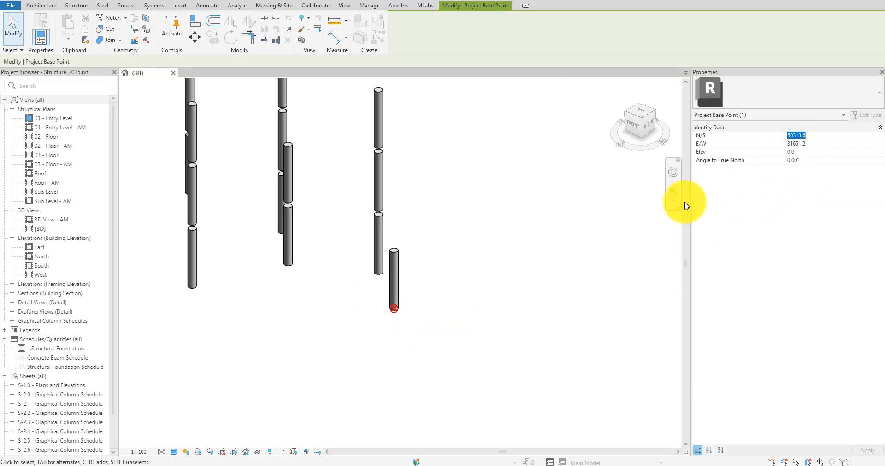
pyautogui.click(395, 268)
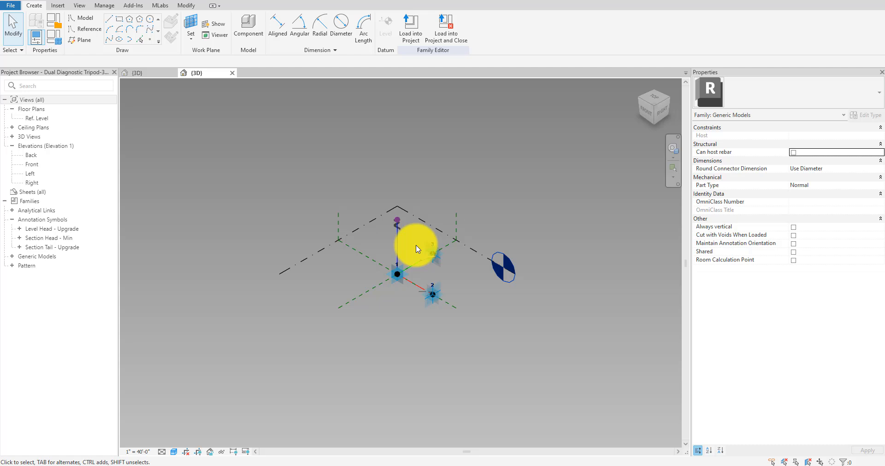
# Zoom in on the tripod marker and load the Dual Diagnostic Tripod family into the project.
pyautogui.moveTo(418, 249); pyautogui.dragTo(386, 276)
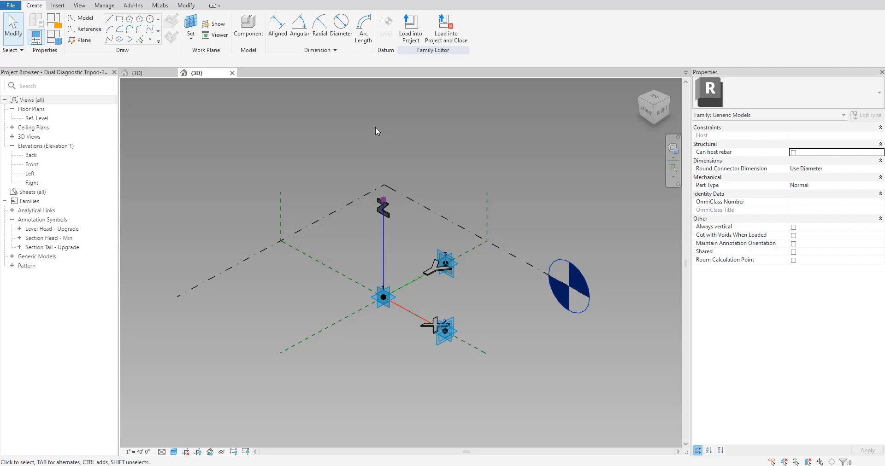
pyautogui.moveTo(411, 27)
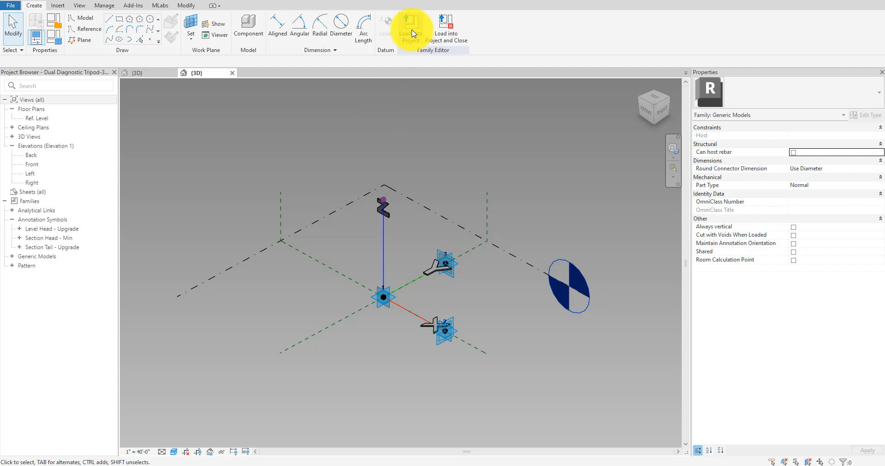
pyautogui.click(411, 26)
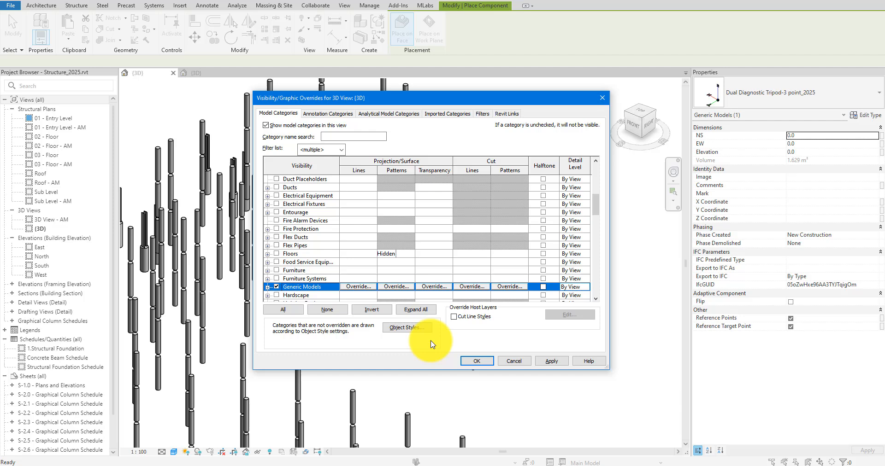
# Show Generic Models, place the tripod, switch to Top view and hide obstructing elements.
pyautogui.click(477, 361)
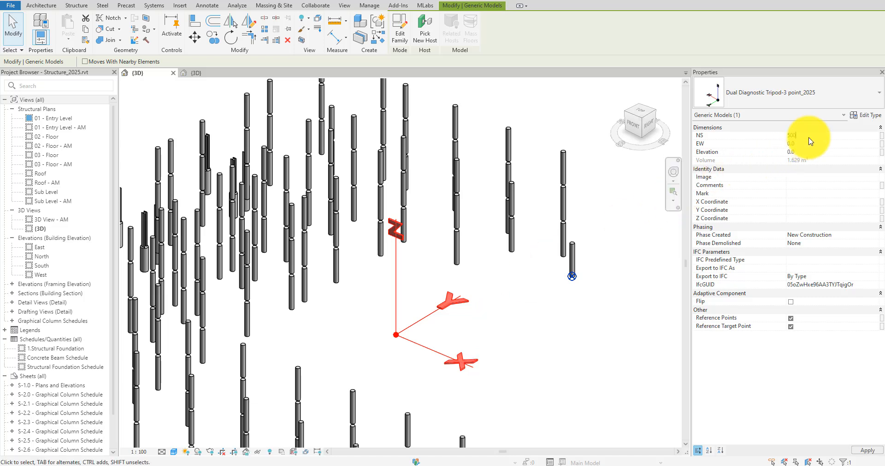
pyautogui.click(797, 143)
pyautogui.write('10000')
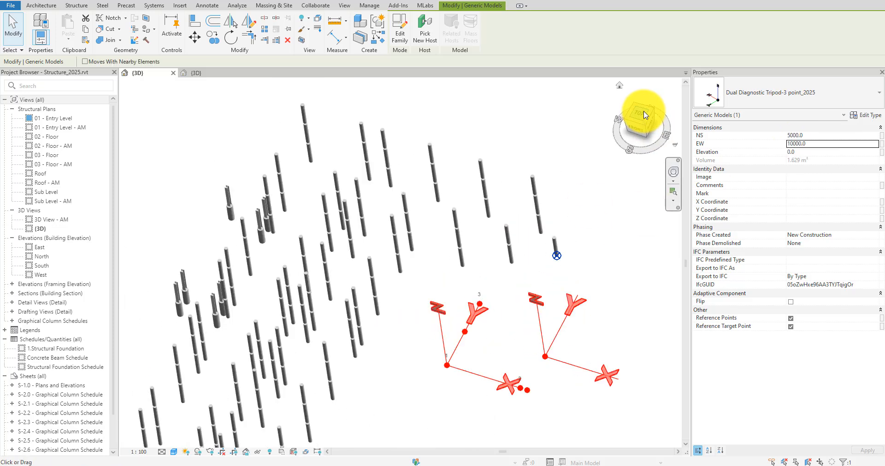
pyautogui.click(640, 115)
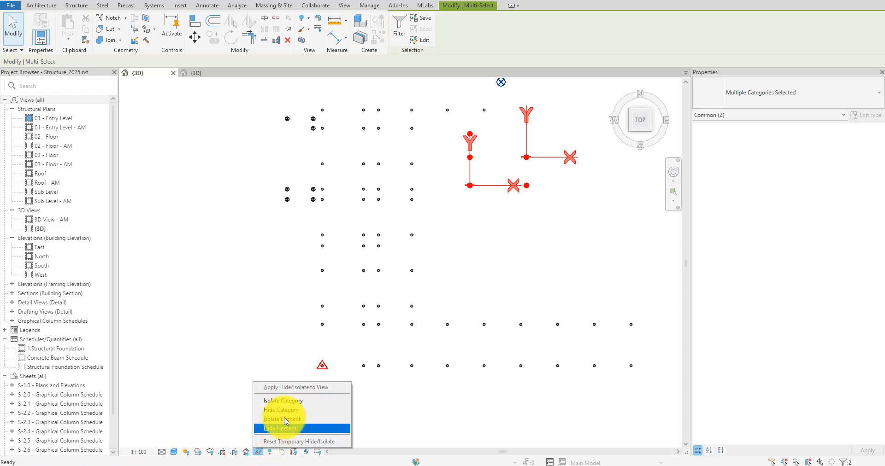
pyautogui.click(283, 420)
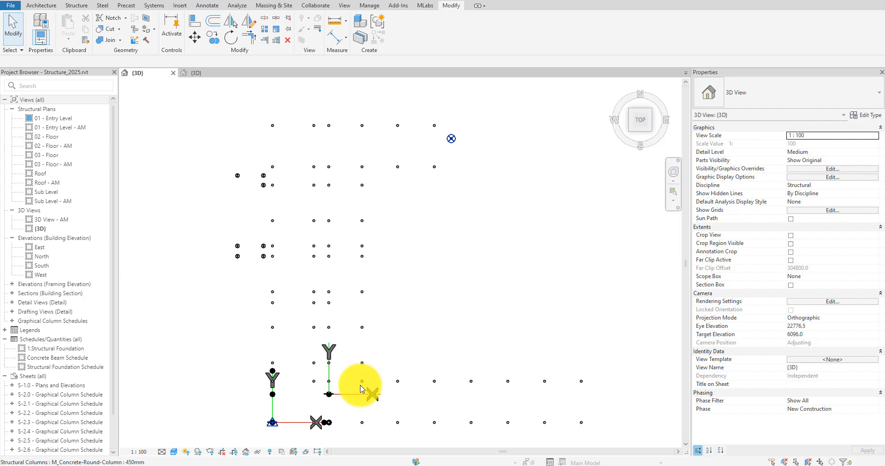
# Set the tripod's NS to 50313.6 and EW to 31651.2 to match the project base point.
pyautogui.click(371, 394)
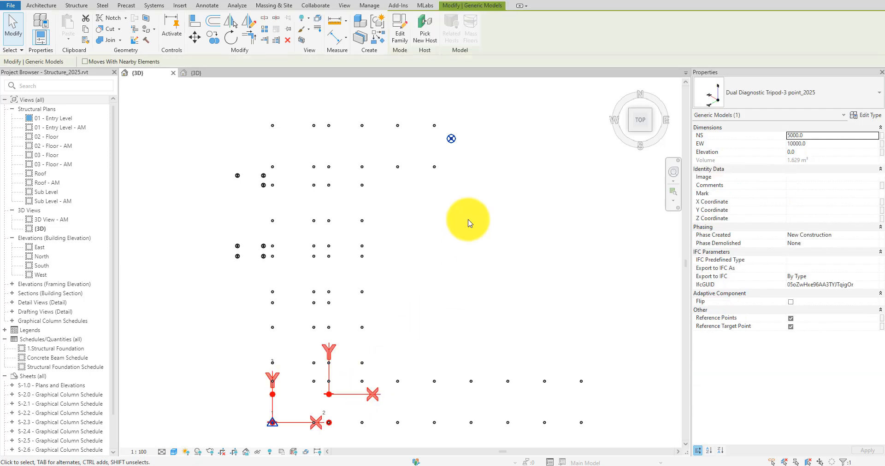
pyautogui.moveTo(455, 141)
pyautogui.write('31651.2')
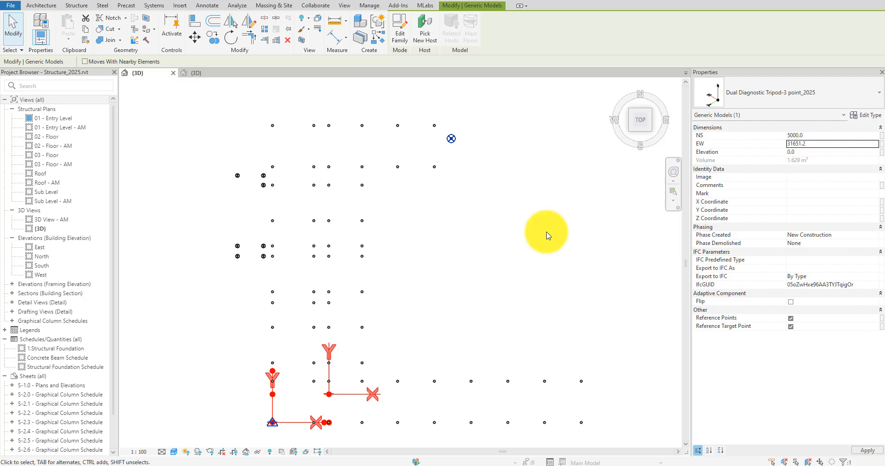
pyautogui.click(452, 139)
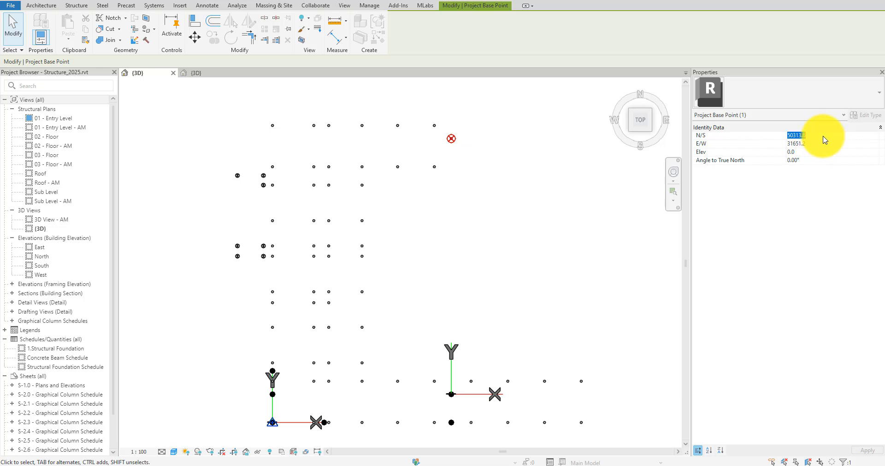
pyautogui.click(315, 423)
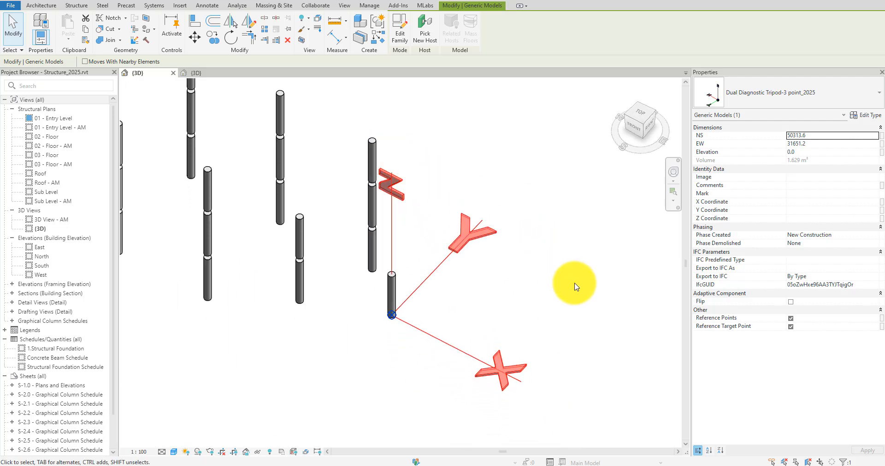
pyautogui.click(822, 136)
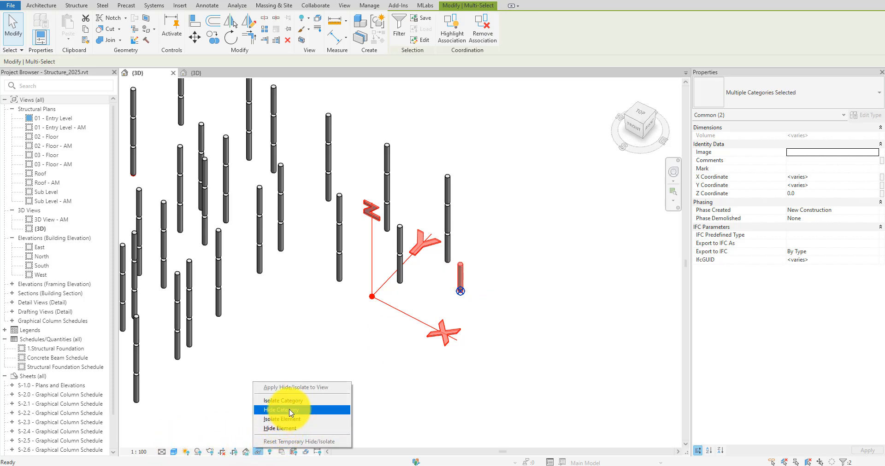
# Isolate the column and tripod to confirm alignment, then restore all elements in the view.
pyautogui.click(280, 410)
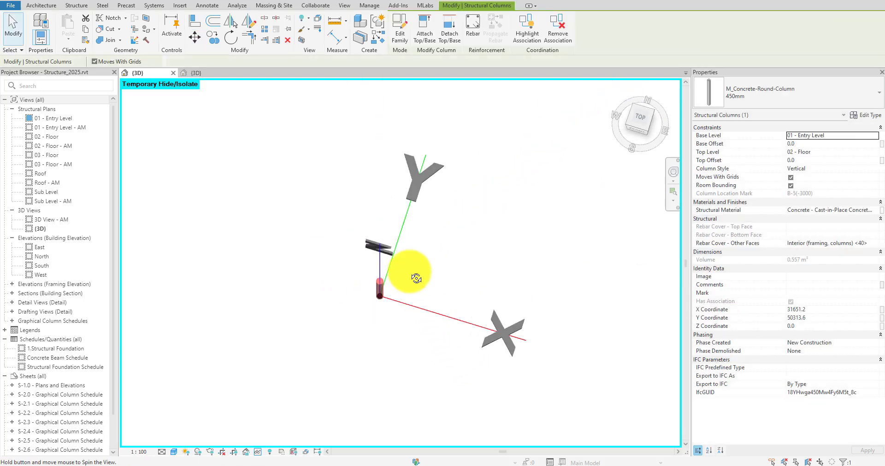
pyautogui.click(245, 452)
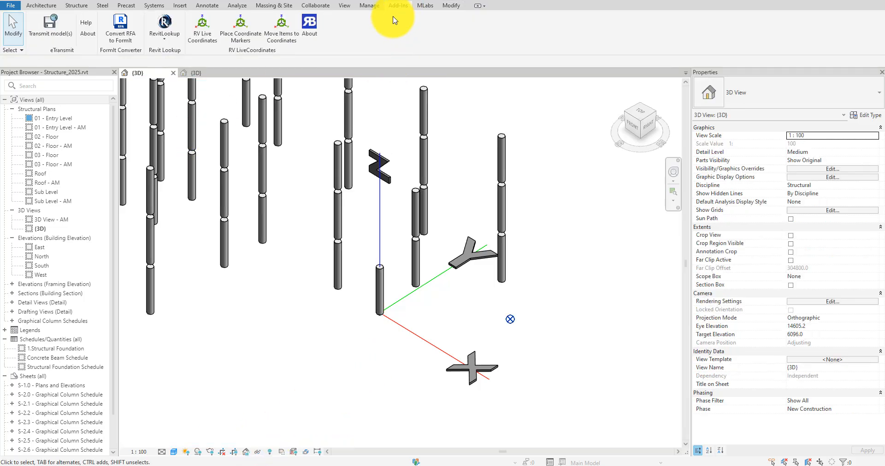
# Run RV Live Coordinates Apply to re-update all 203 structural columns.
pyautogui.click(202, 25)
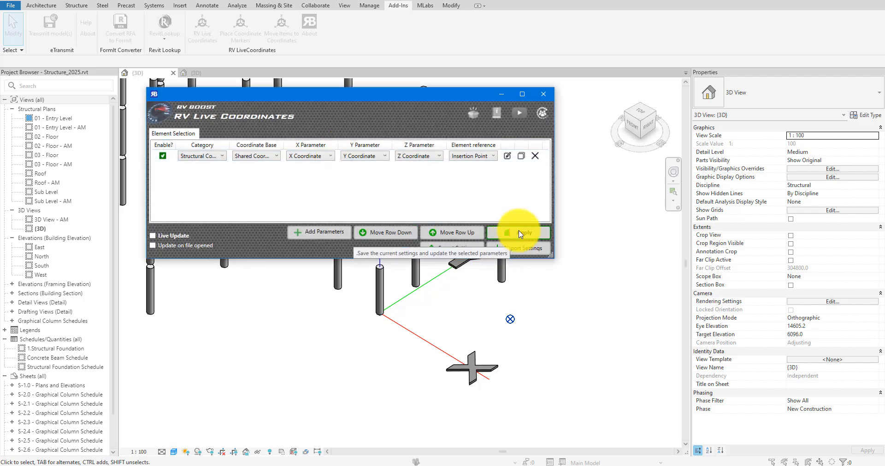
pyautogui.click(519, 232)
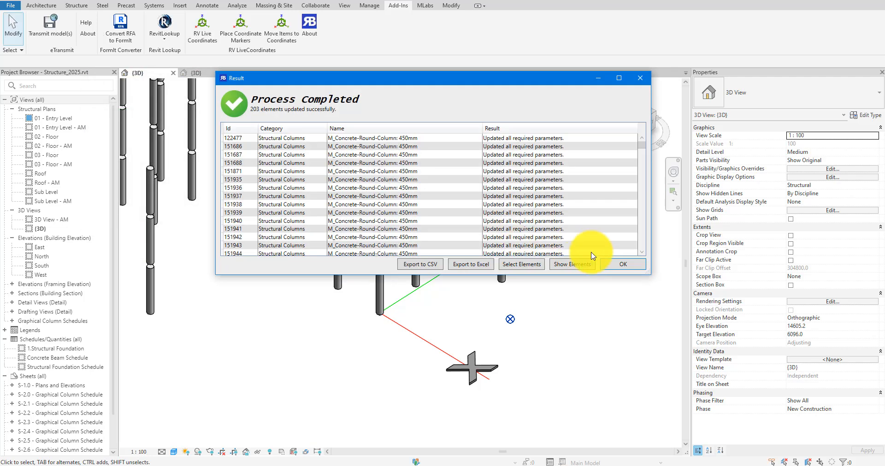
pyautogui.click(623, 265)
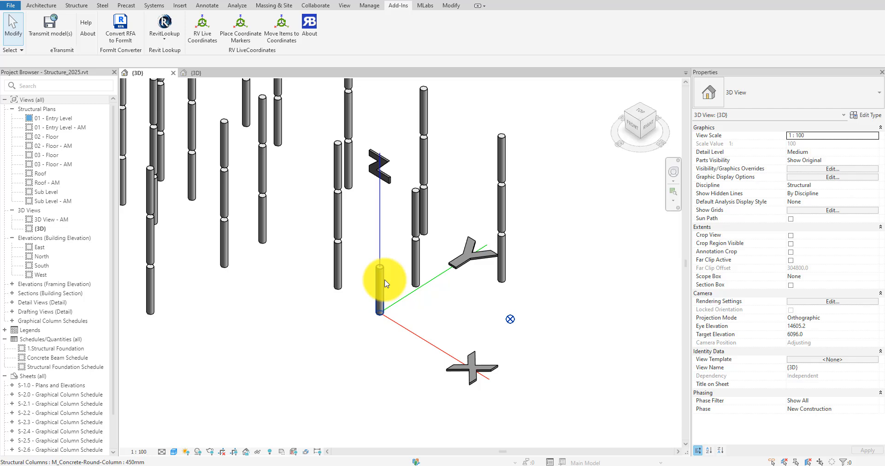
# Compare a column's coordinates with the tripod marker, then select a group of 42 columns.
pyautogui.click(380, 287)
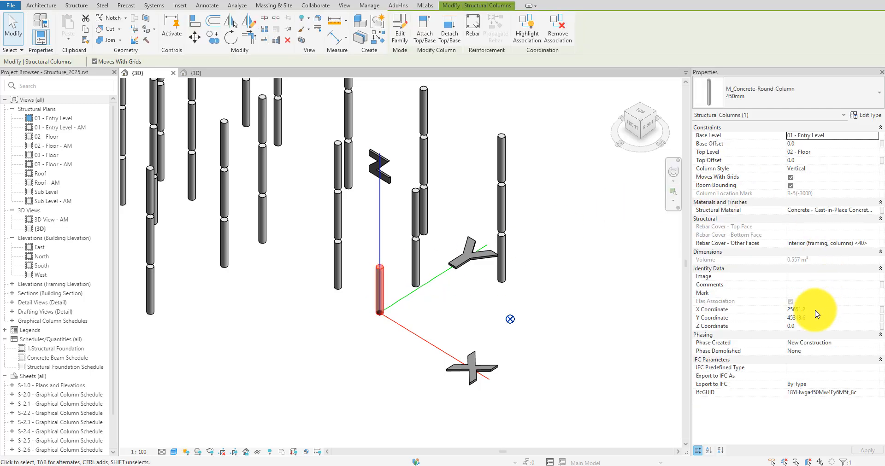
pyautogui.click(802, 318)
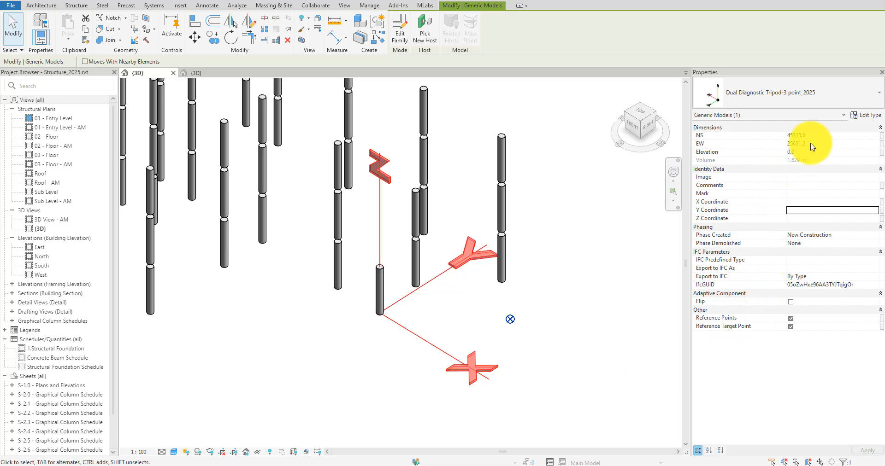
pyautogui.click(797, 136)
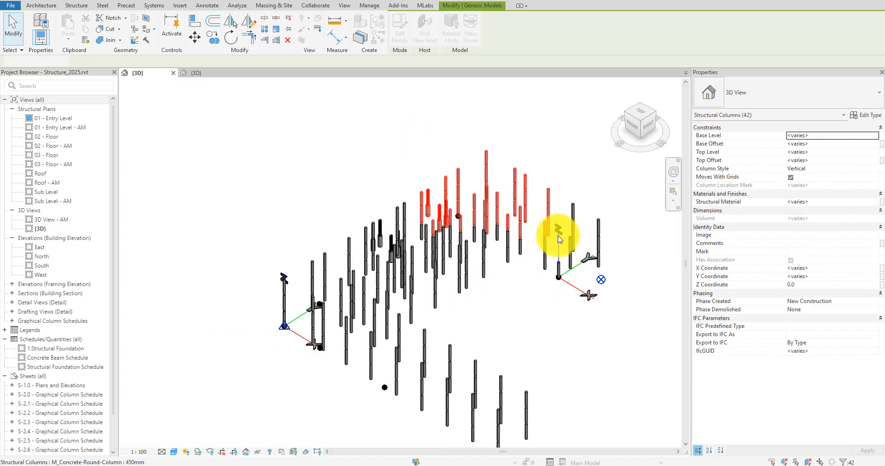
# Clear the selection and reopen RV Live Coordinates, listing four Structural Columns mappings.
pyautogui.click(396, 5)
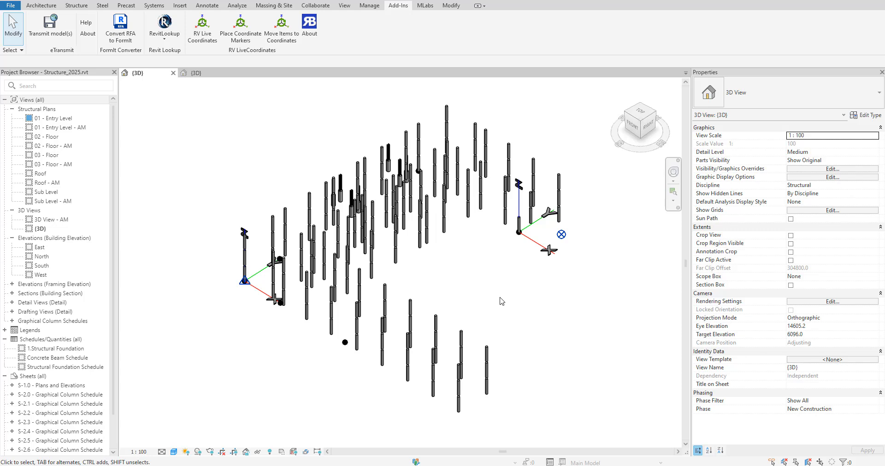
pyautogui.moveTo(219, 67)
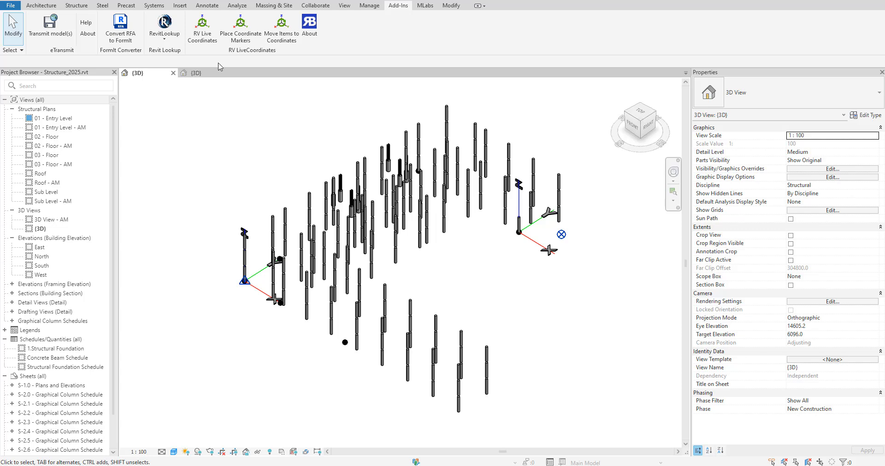
pyautogui.click(203, 24)
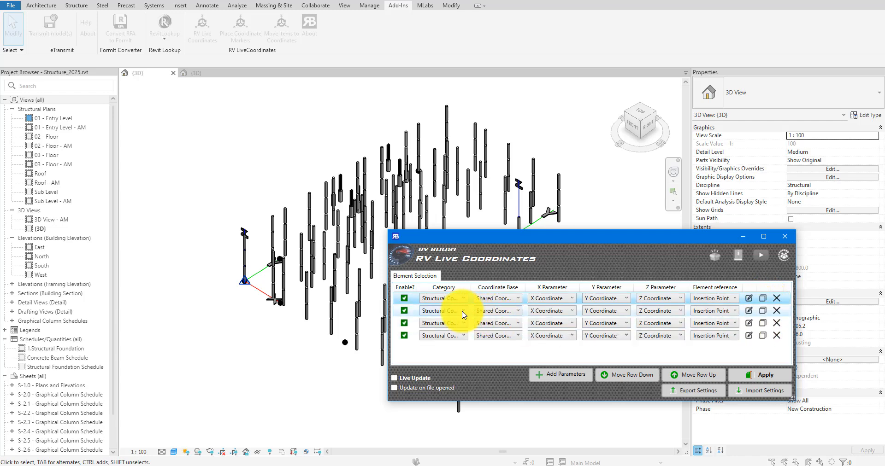
# Keep only the Structural Columns mapping row, removing the framing, stairs and wires rows.
pyautogui.click(463, 311)
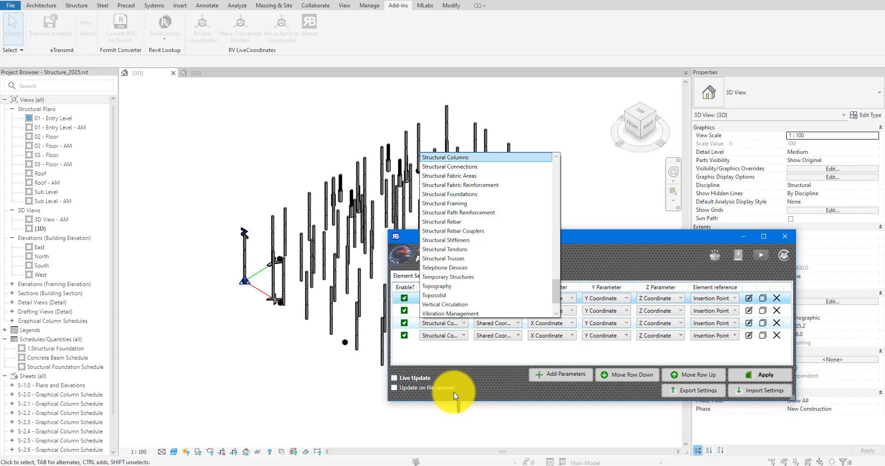
pyautogui.click(443, 324)
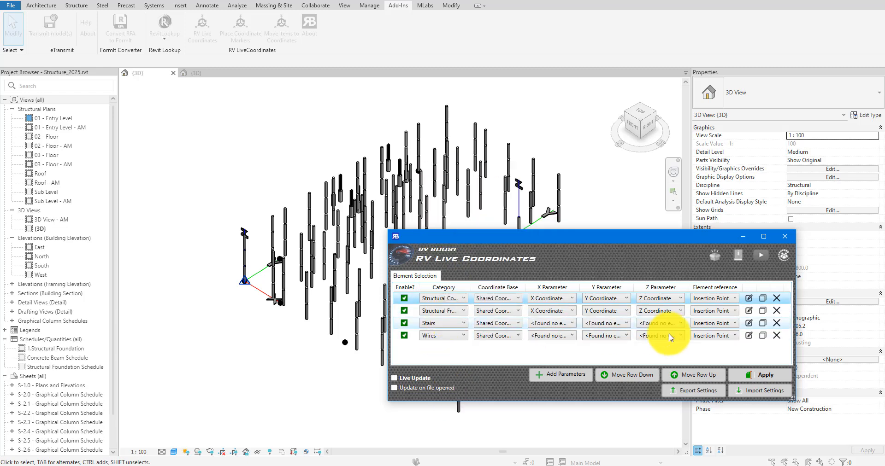
pyautogui.click(776, 310)
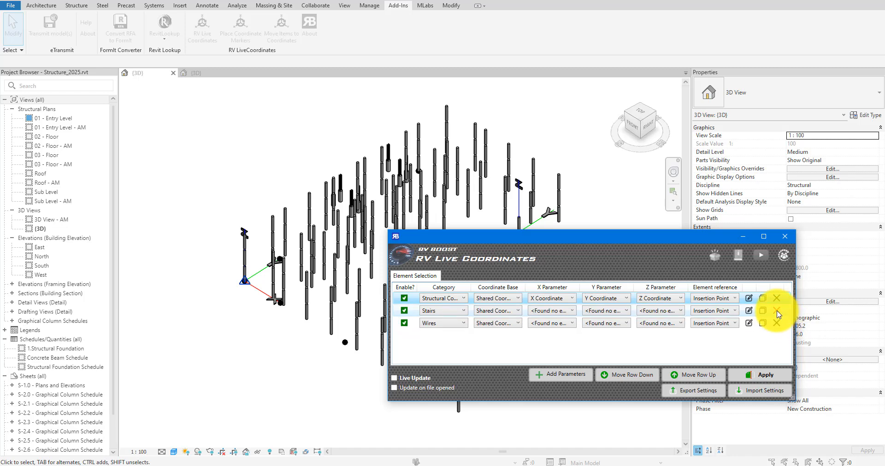
pyautogui.click(776, 310)
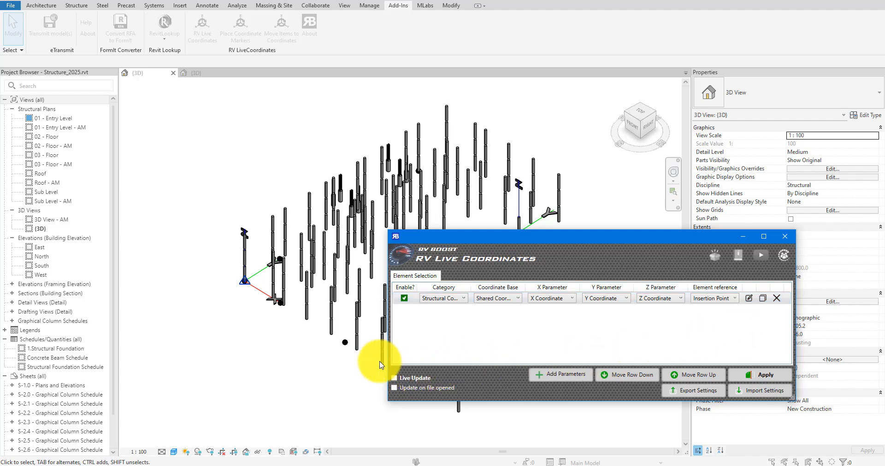
# Enable Live Update and apply coordinates to all structural columns, dismissing the report.
pyautogui.click(394, 378)
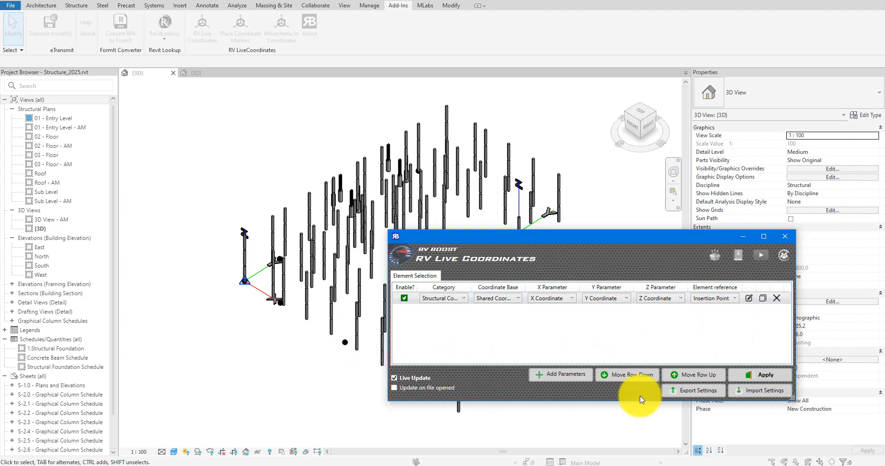
pyautogui.click(759, 374)
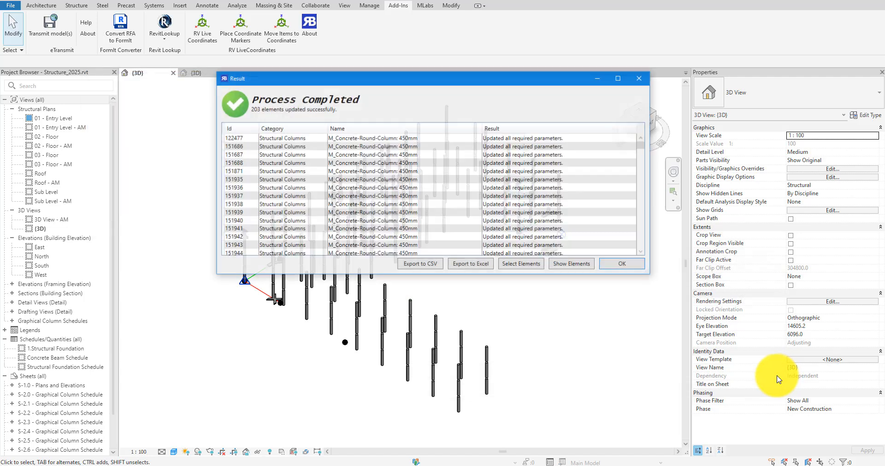
pyautogui.click(621, 264)
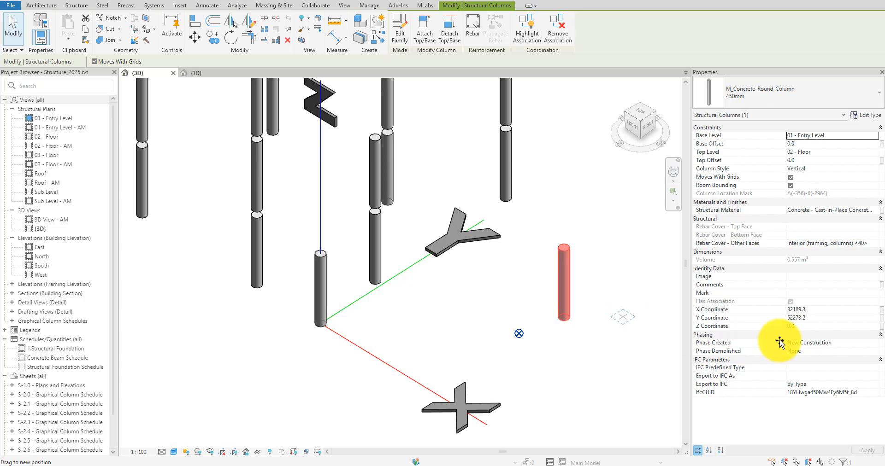
# Move one column and re-apply so its coordinates refresh across 203 columns.
pyautogui.moveTo(563, 282); pyautogui.dragTo(624, 282)
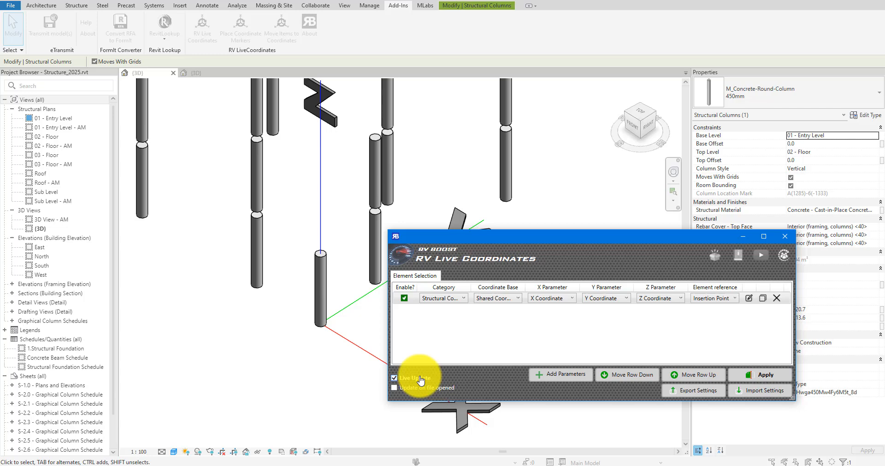
pyautogui.click(760, 376)
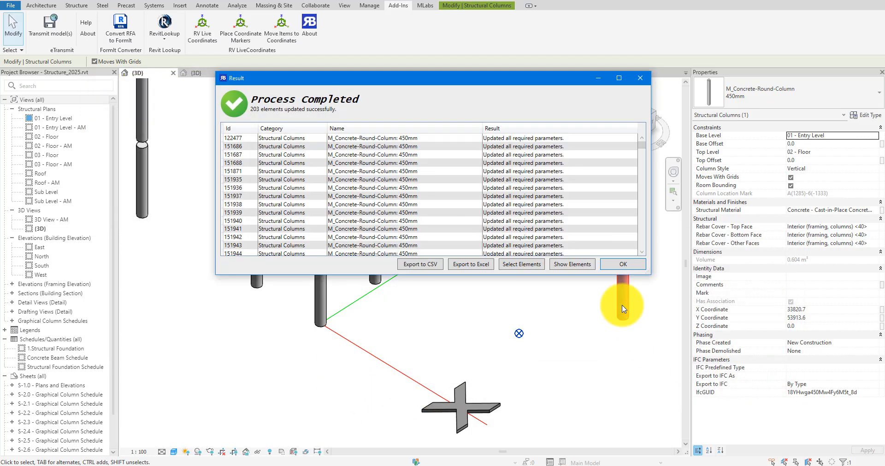
pyautogui.click(623, 265)
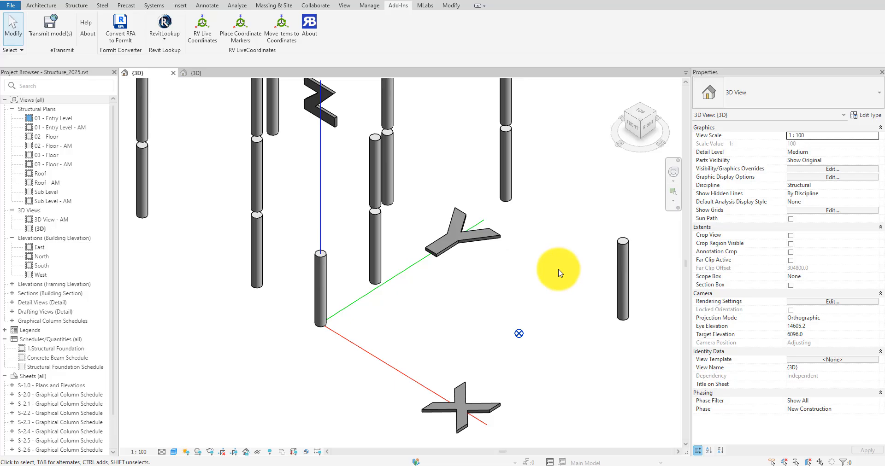
# Create a Structural Columns schedule with Base Level and X, Y, Z Coordinate fields.
pyautogui.click(344, 6)
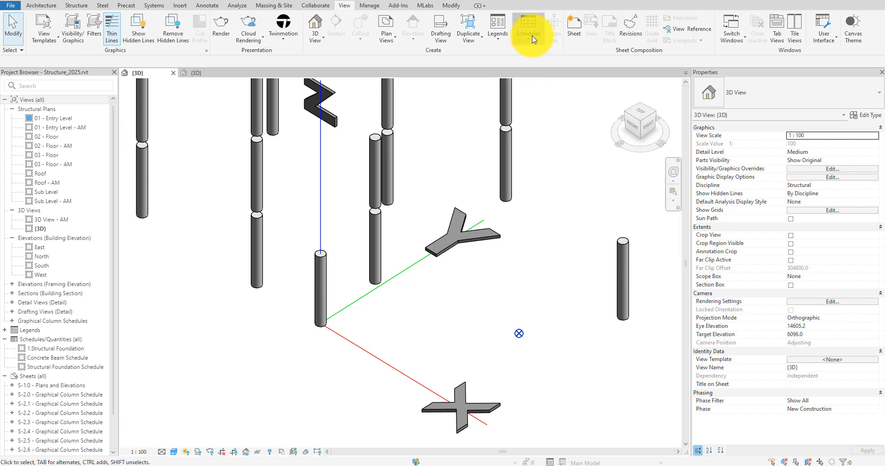
pyautogui.click(528, 23)
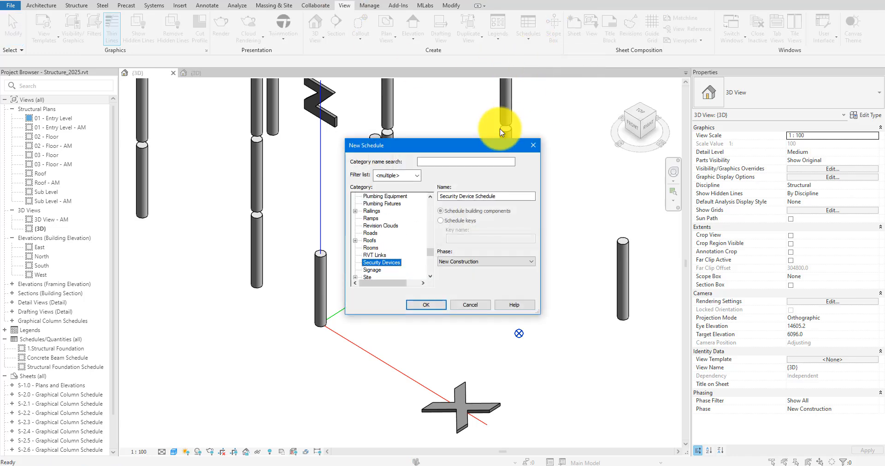
pyautogui.click(387, 262)
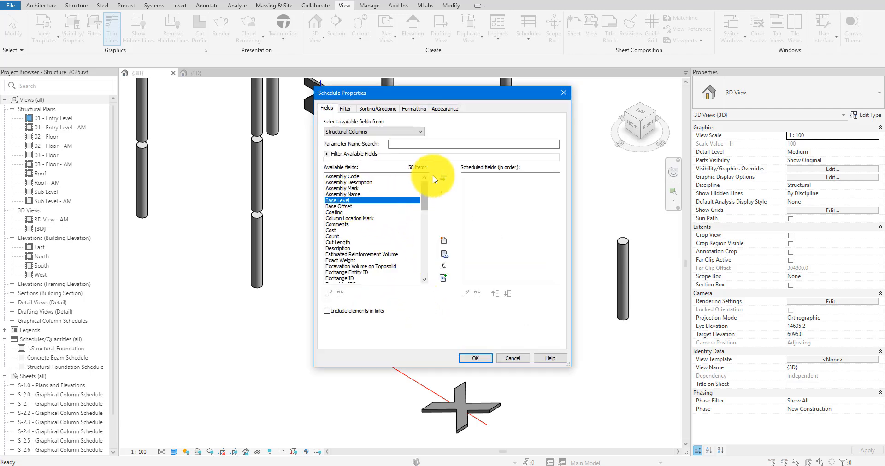
pyautogui.click(442, 178)
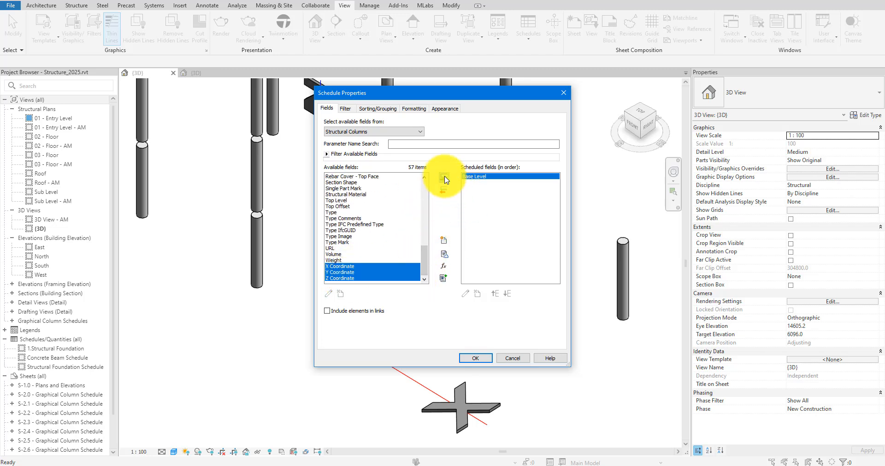
pyautogui.click(512, 358)
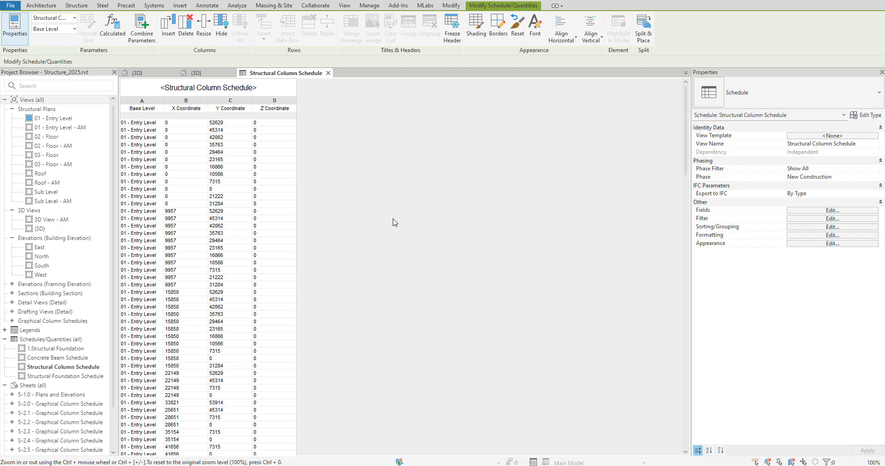
# Start the MLabs Modify Schedule tool in Export Data mode.
pyautogui.click(394, 221)
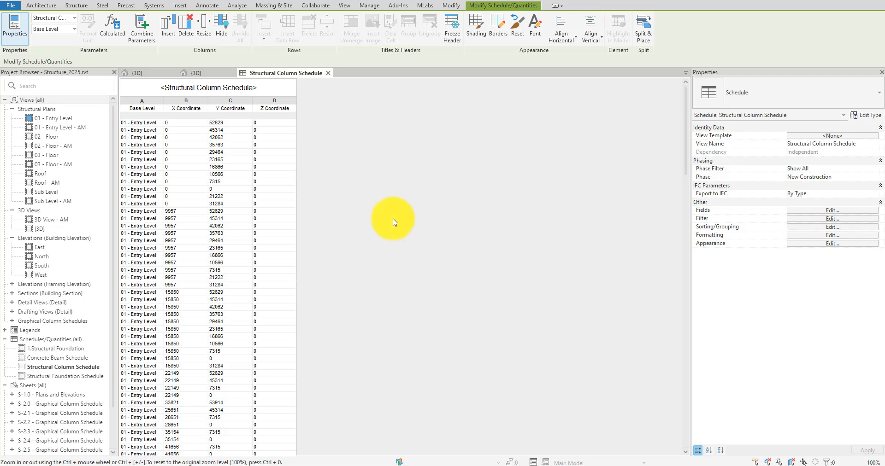
pyautogui.moveTo(419, 5)
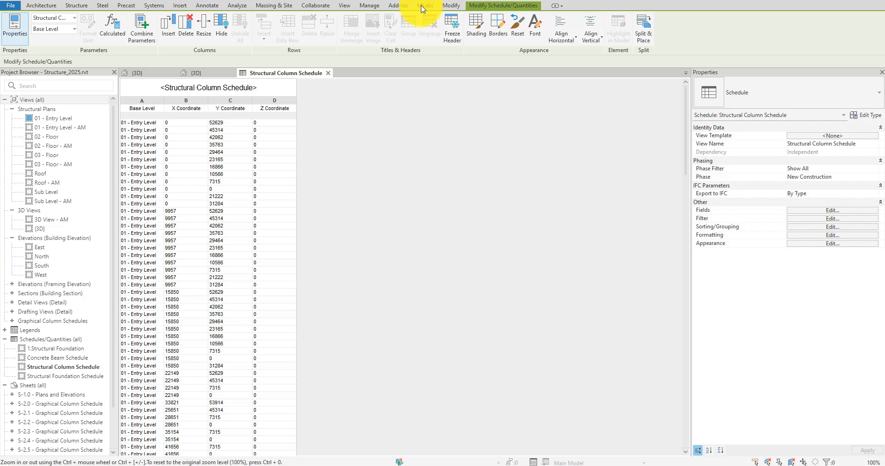
pyautogui.click(425, 6)
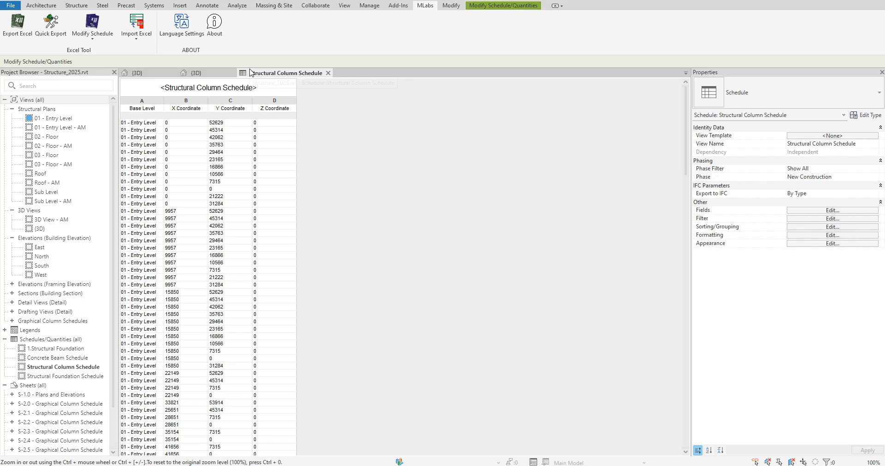
pyautogui.click(94, 26)
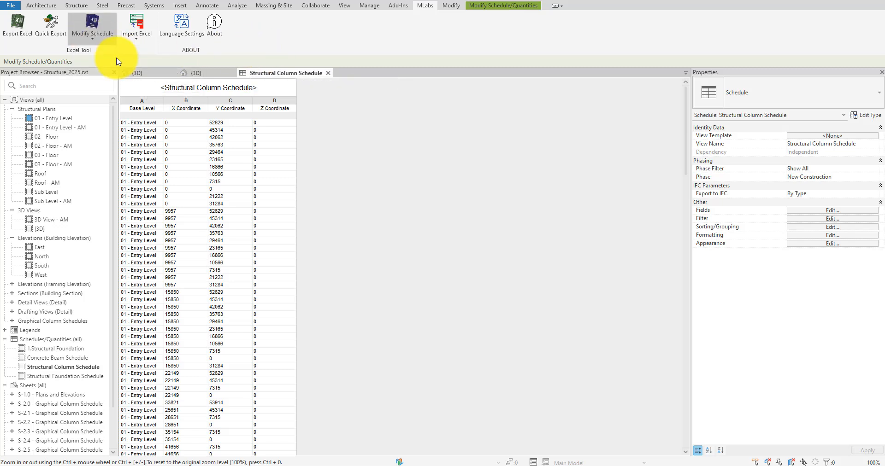
pyautogui.click(92, 23)
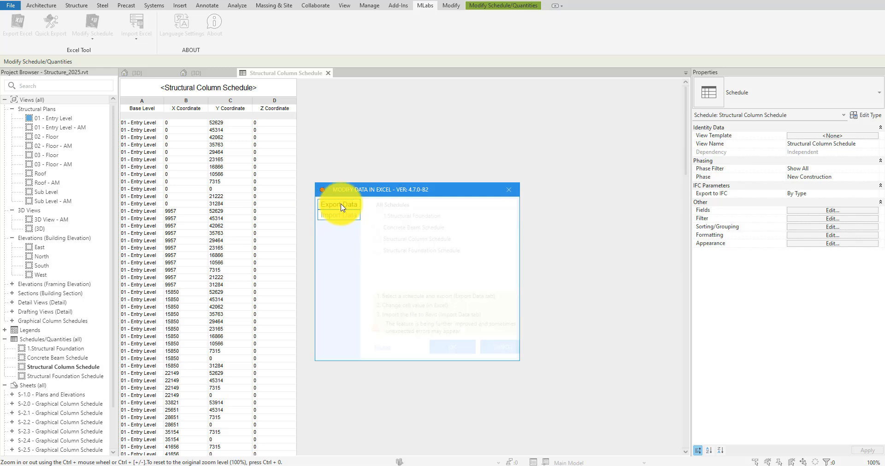
pyautogui.click(405, 238)
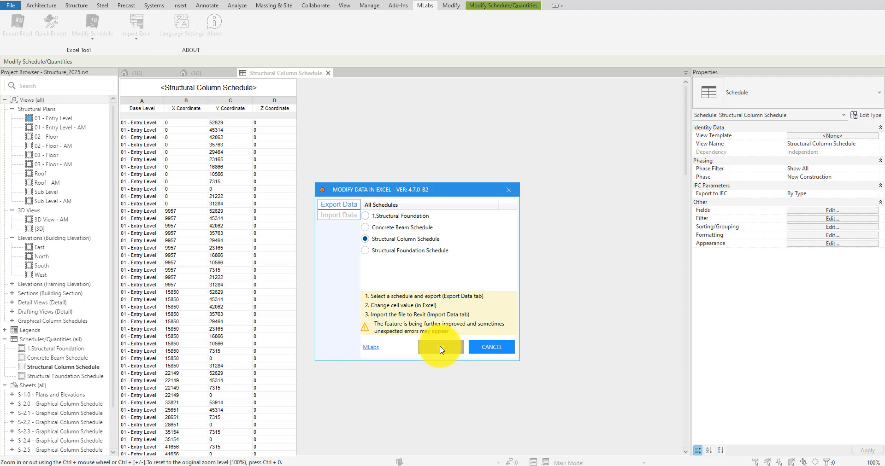
# Export the Structural Column Schedule as Structural Column Schedule.xlsx on the Desktop.
pyautogui.click(440, 347)
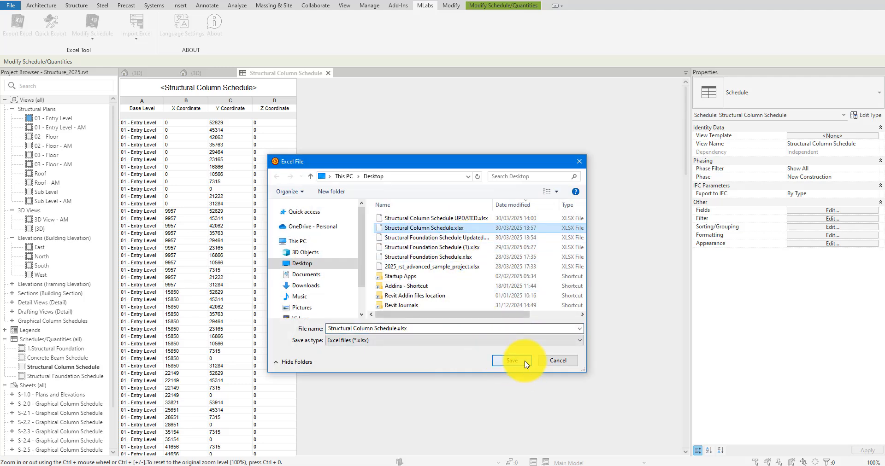
pyautogui.click(512, 361)
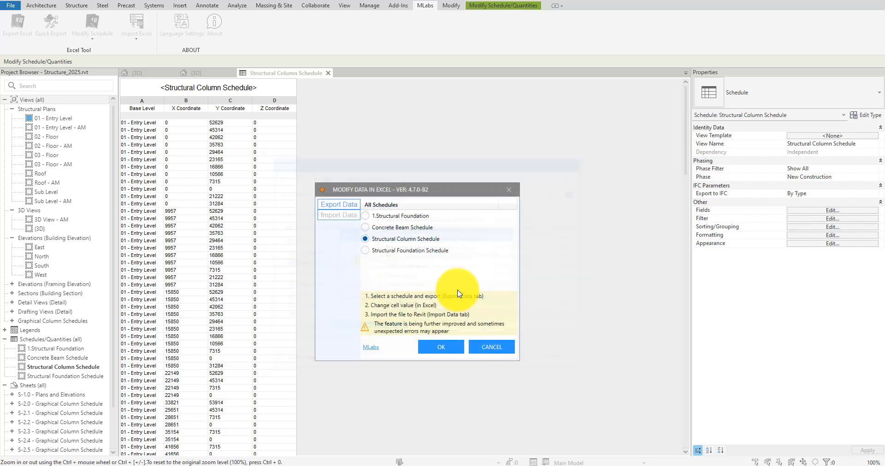
pyautogui.click(441, 347)
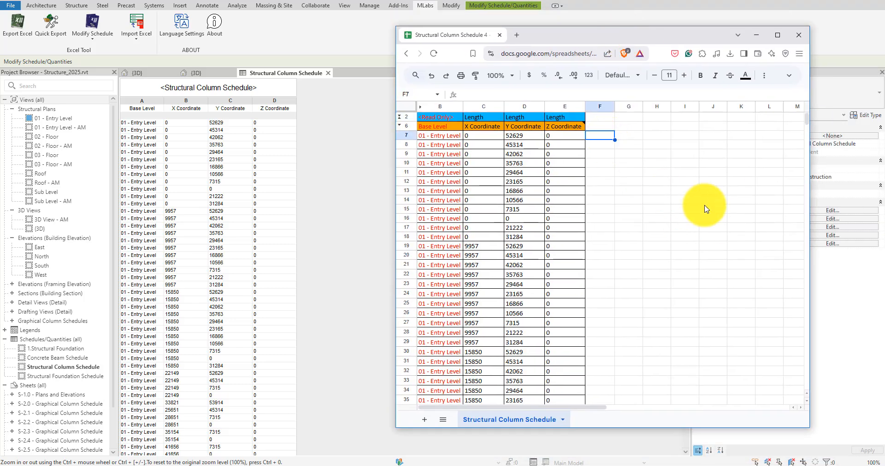
# Add 2000 to every X Coordinate via a helper formula pasted back as values only.
pyautogui.write('=C7+2')
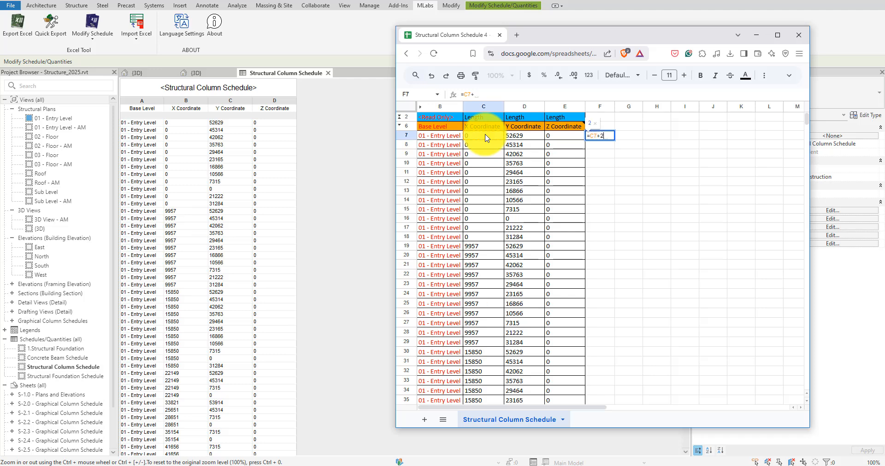
pyautogui.press('Enter')
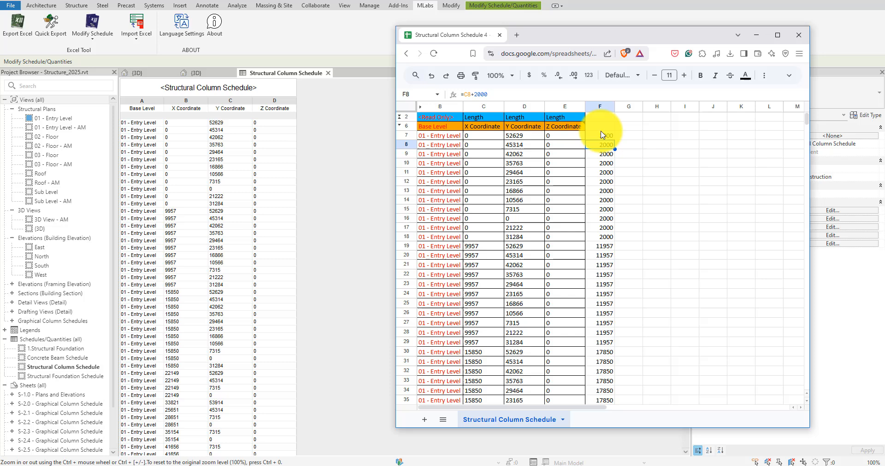
pyautogui.scroll(-3)
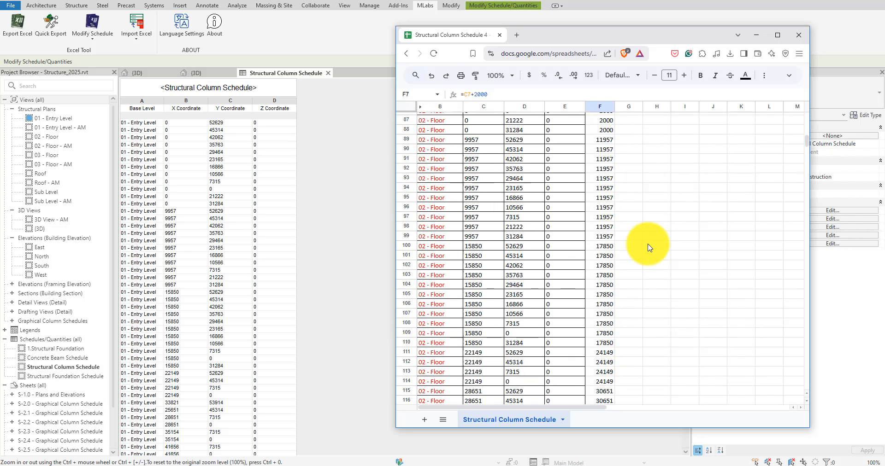
pyautogui.scroll(-3)
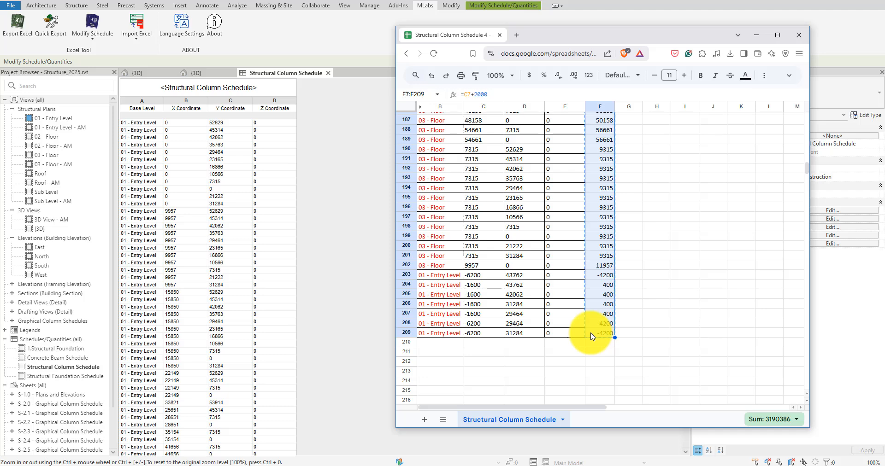
pyautogui.moveTo(809, 172)
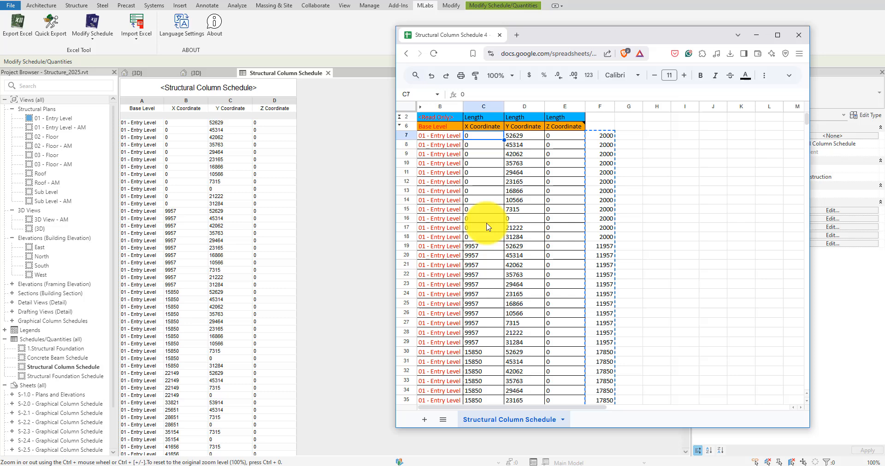
pyautogui.scroll(-3)
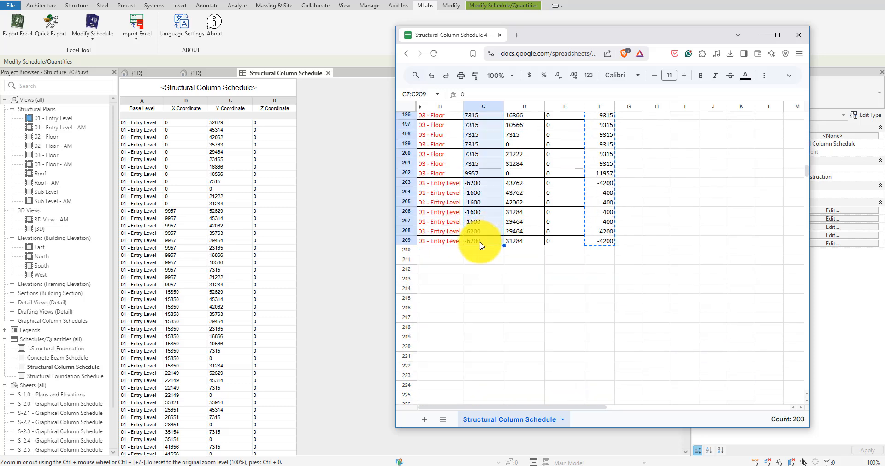
pyautogui.rightClick(482, 242)
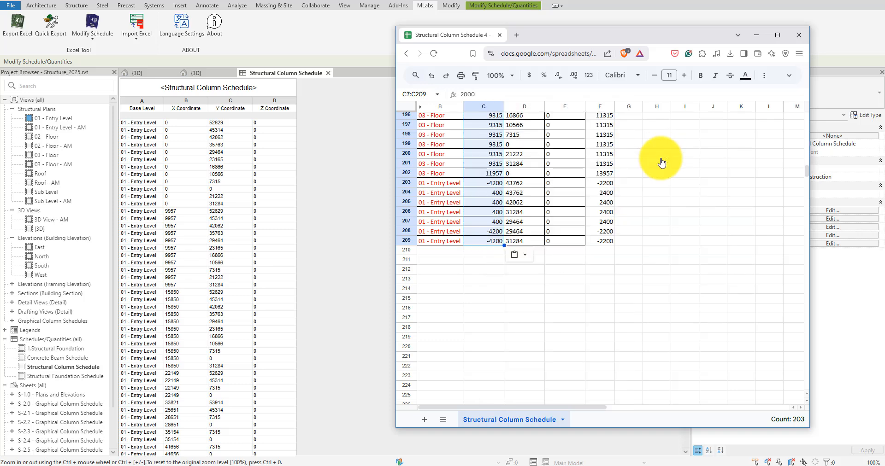
pyautogui.click(656, 193)
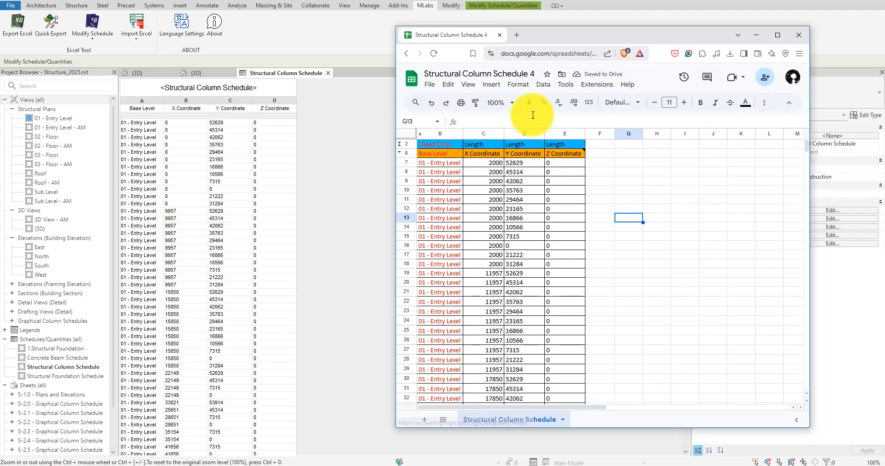
# Download the edited sheet to the Desktop as an .xlsx file named updated.
pyautogui.click(429, 84)
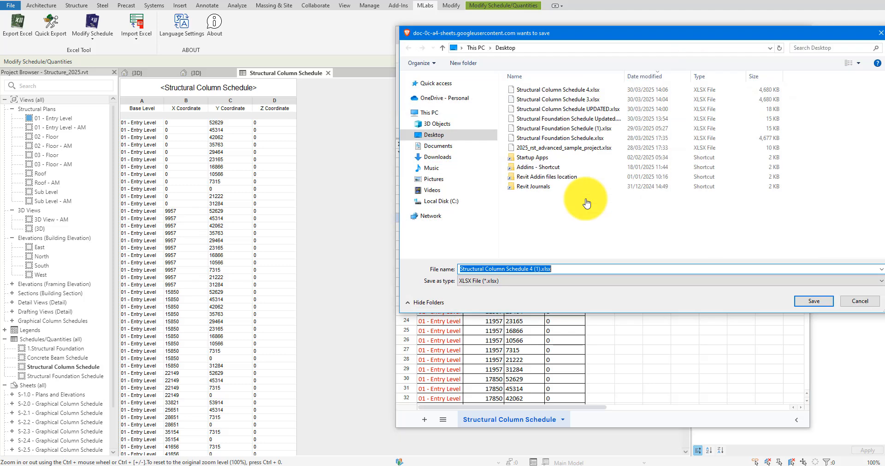
pyautogui.write('updated')
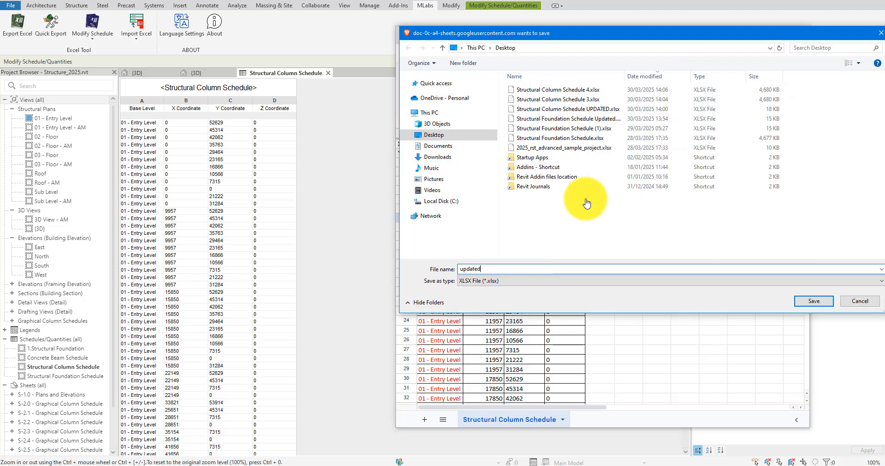
pyautogui.click(813, 301)
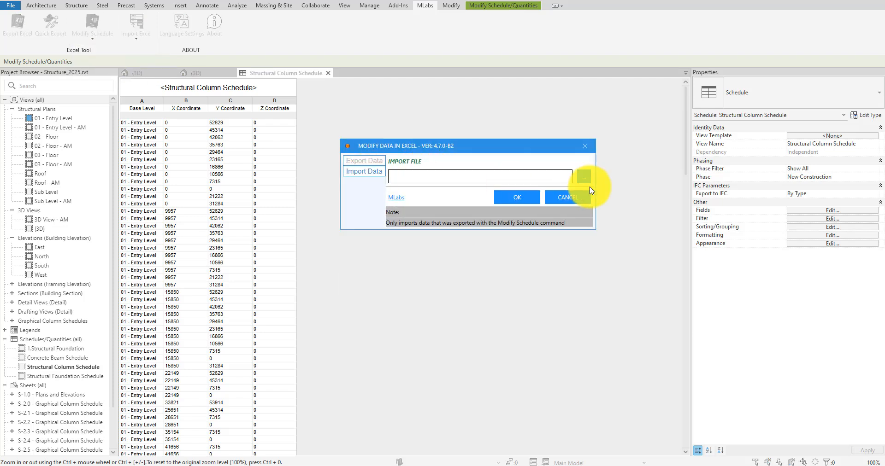
# Import updated.xlsx so the schedule's X Coordinates rise by 2000, then return to the 3D view.
pyautogui.click(585, 177)
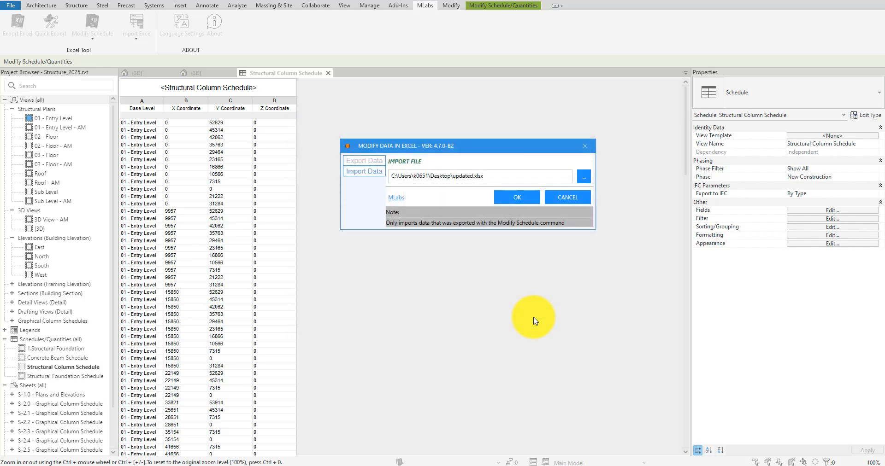
pyautogui.click(516, 197)
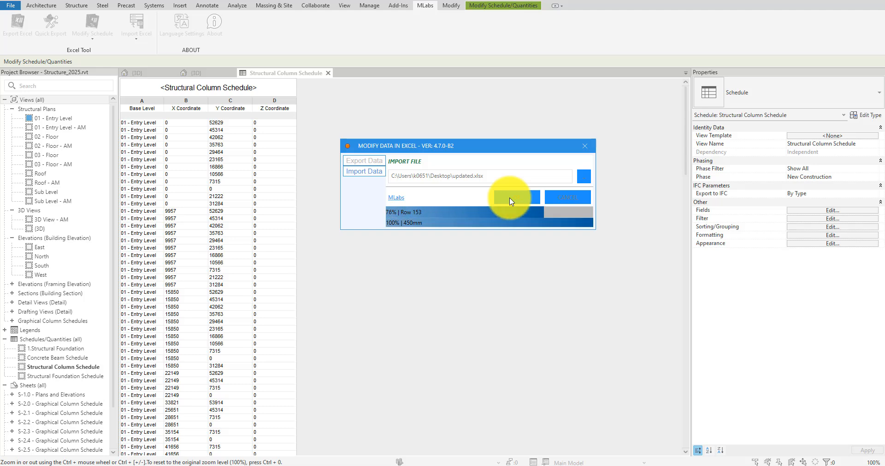
pyautogui.click(516, 197)
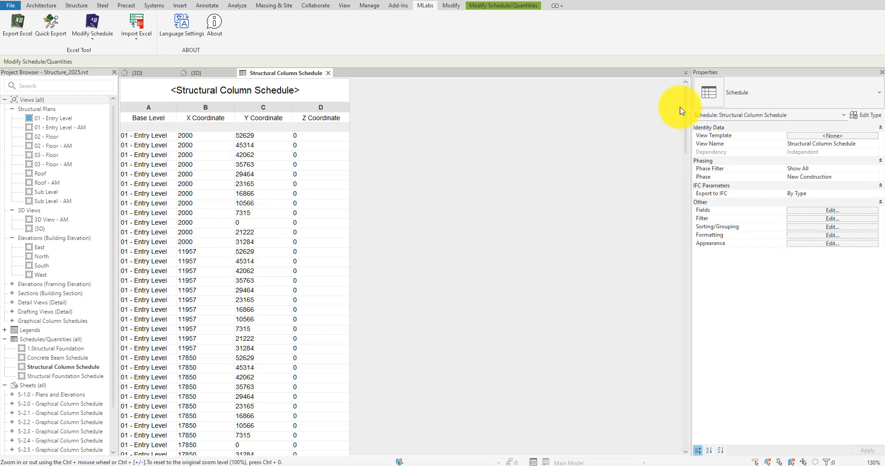
pyautogui.scroll(-3)
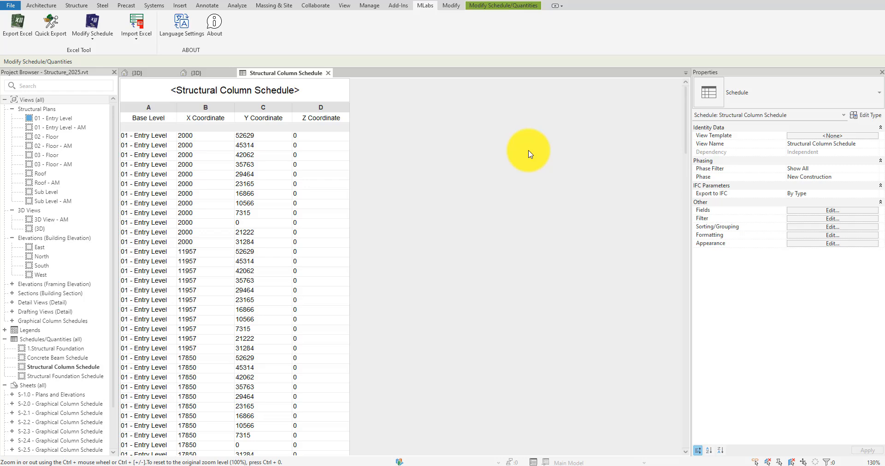
pyautogui.click(137, 73)
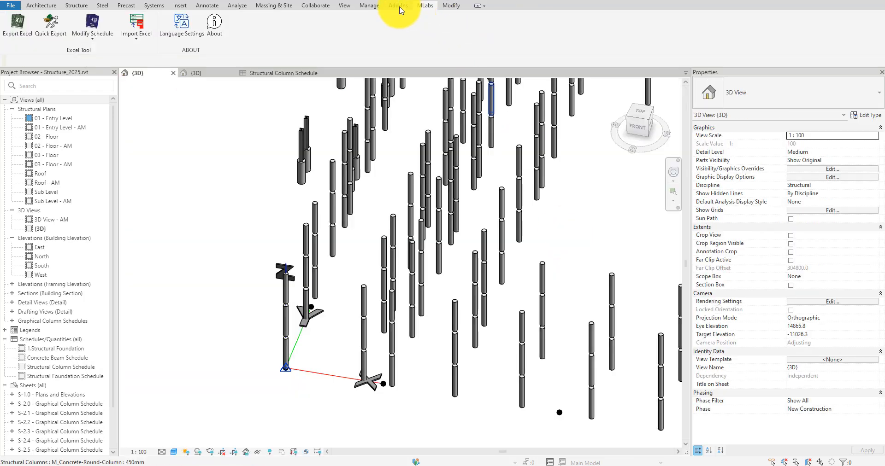
# Run Move Items to Coordinates on all elements affected by the settings, repositioning 203 columns.
pyautogui.click(398, 6)
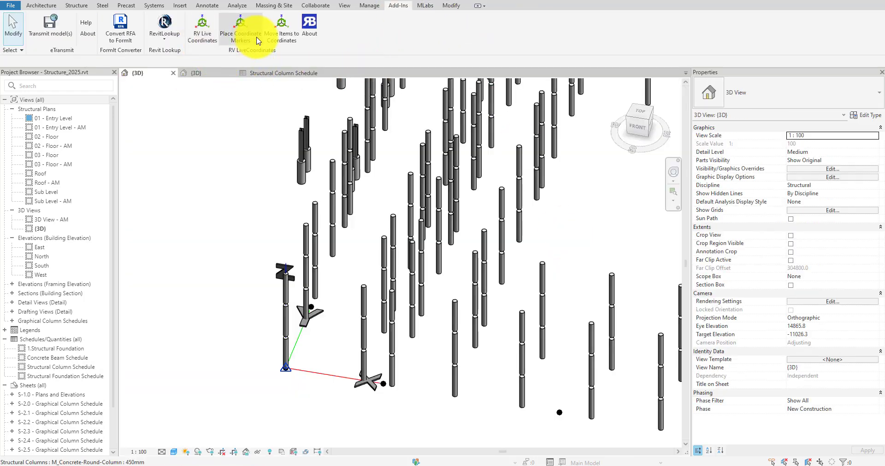
pyautogui.click(281, 26)
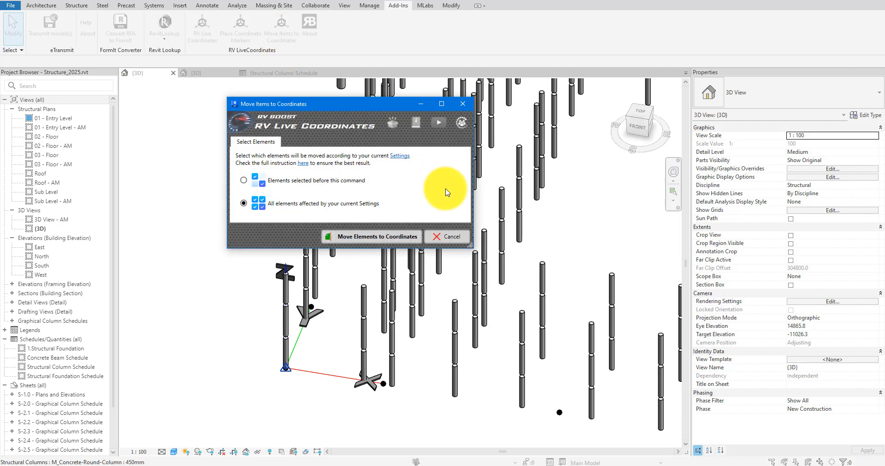
pyautogui.click(243, 181)
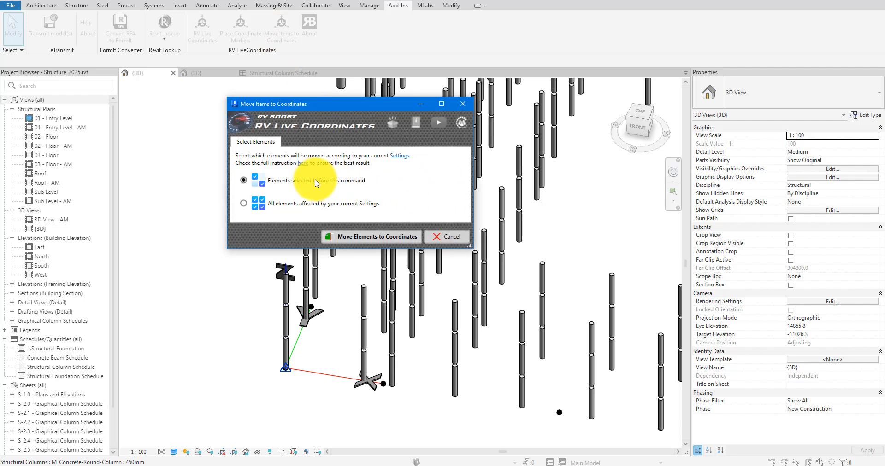
pyautogui.click(243, 203)
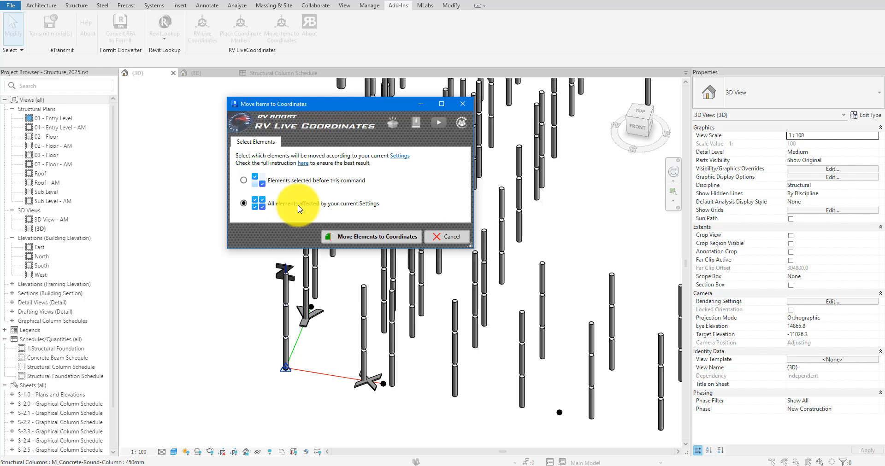
pyautogui.click(371, 237)
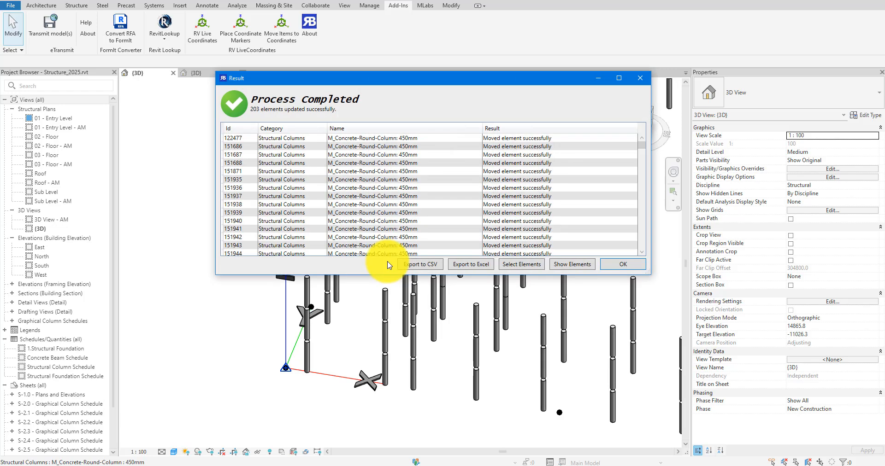
pyautogui.click(623, 265)
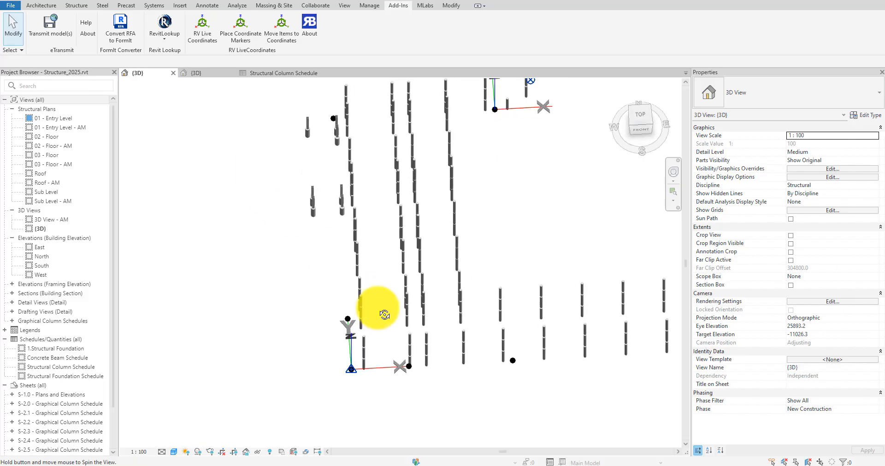
# Review the Structural Columns coordinate mapping, then reopen Move Items to Coordinates set aside the model.
pyautogui.moveTo(384, 308); pyautogui.dragTo(341, 329)
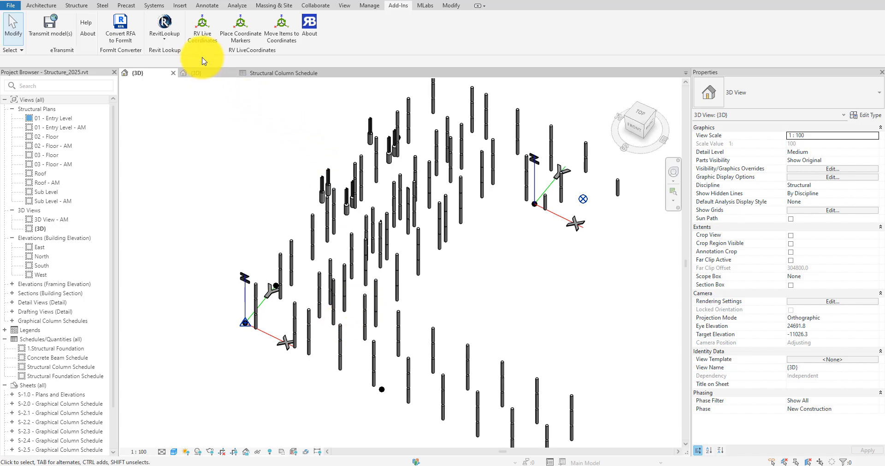
pyautogui.click(203, 24)
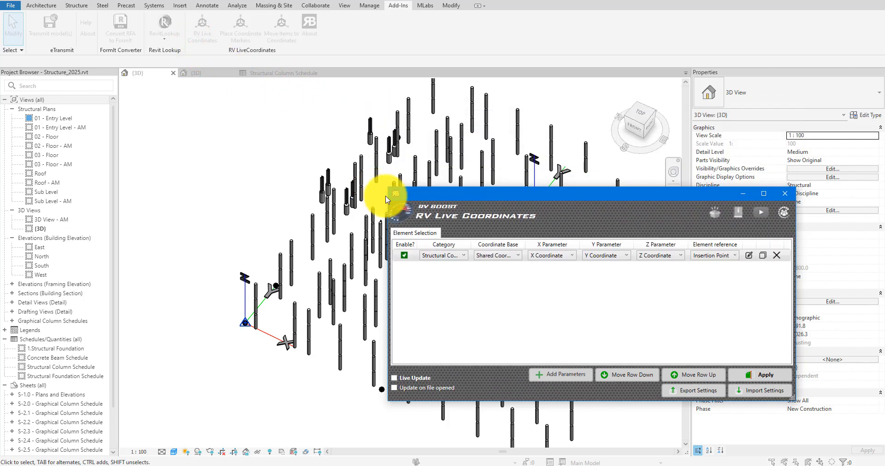
pyautogui.click(784, 194)
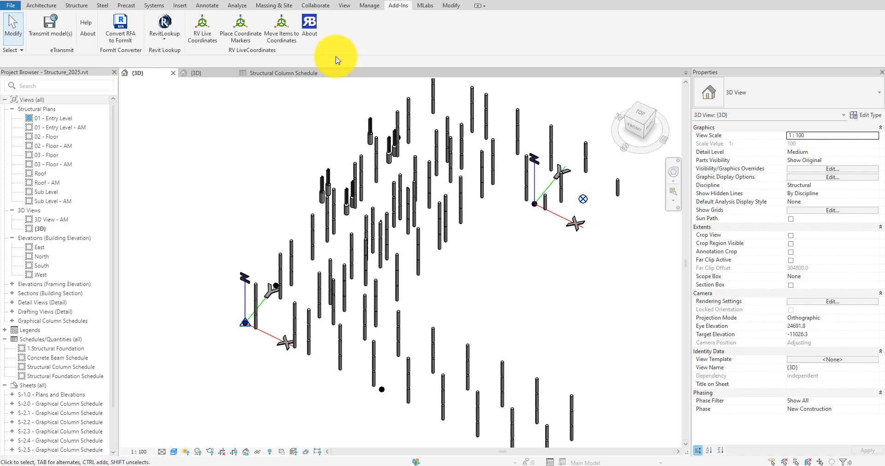
pyautogui.click(280, 26)
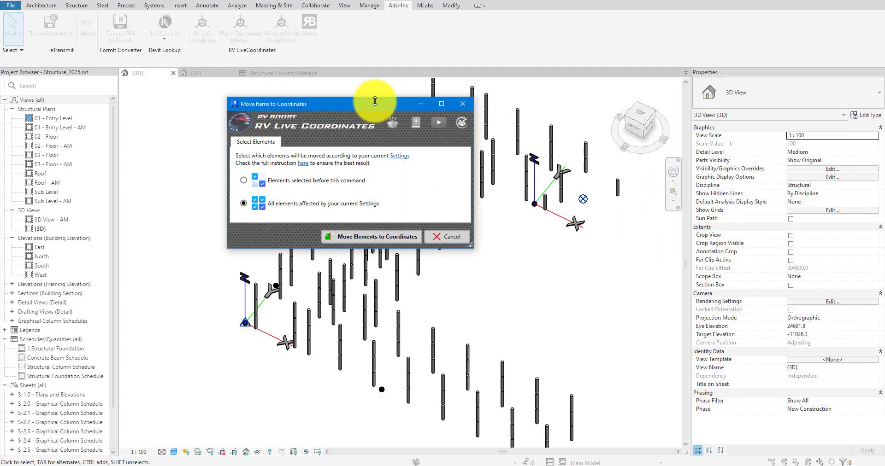
pyautogui.moveTo(374, 103); pyautogui.dragTo(646, 221)
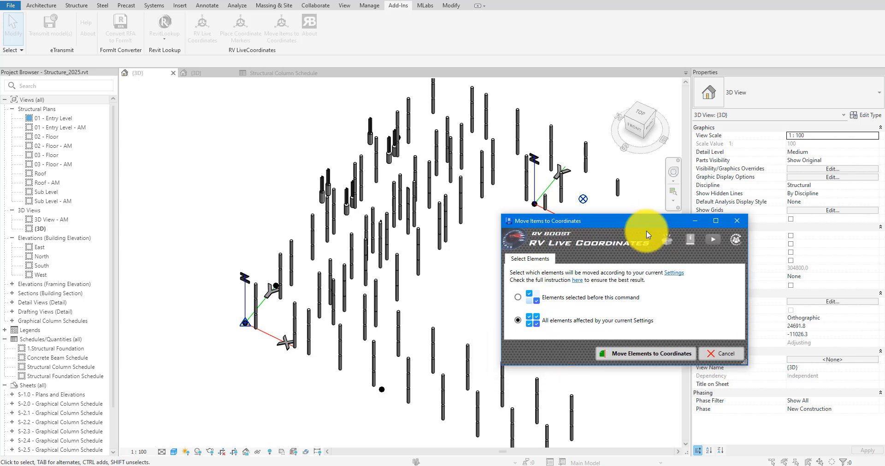
pyautogui.moveTo(673, 315)
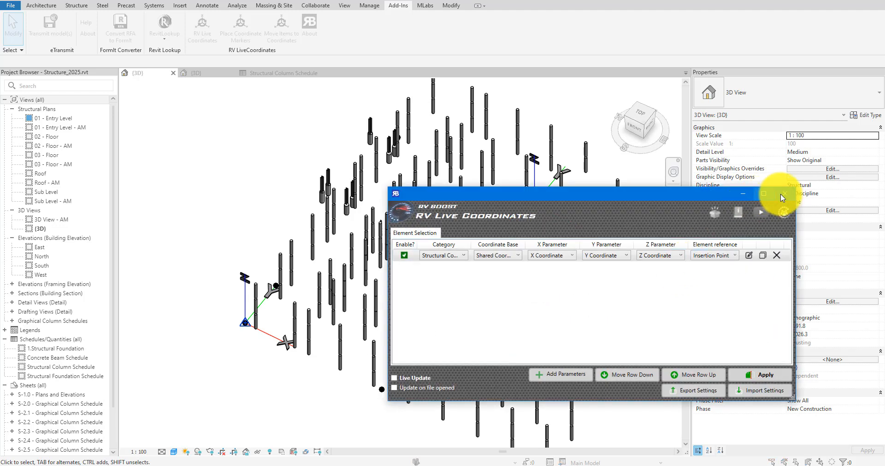
pyautogui.moveTo(782, 194)
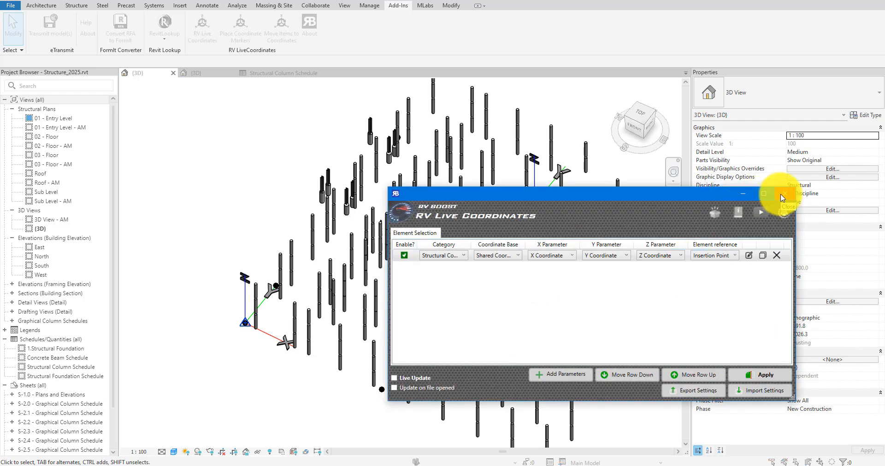